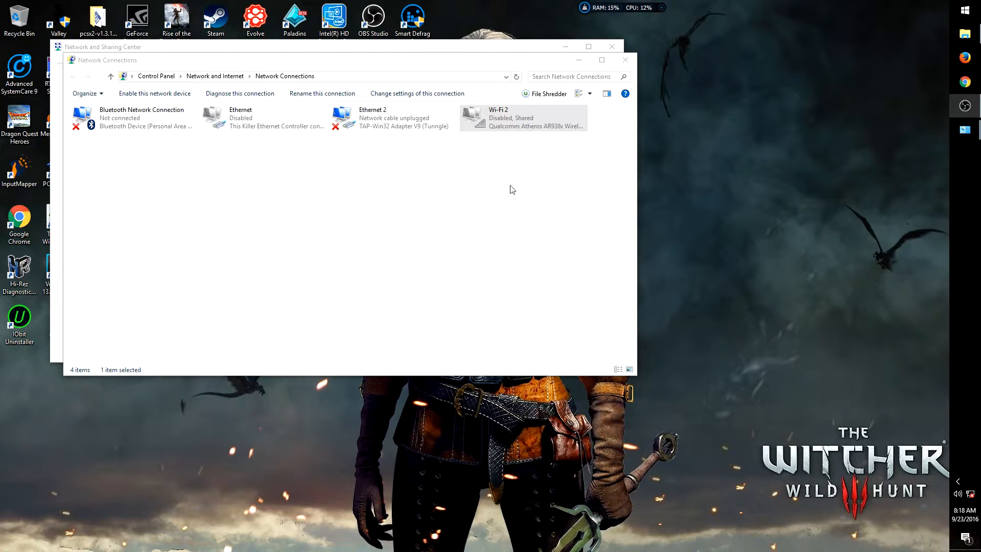
mouse_move(525, 170)
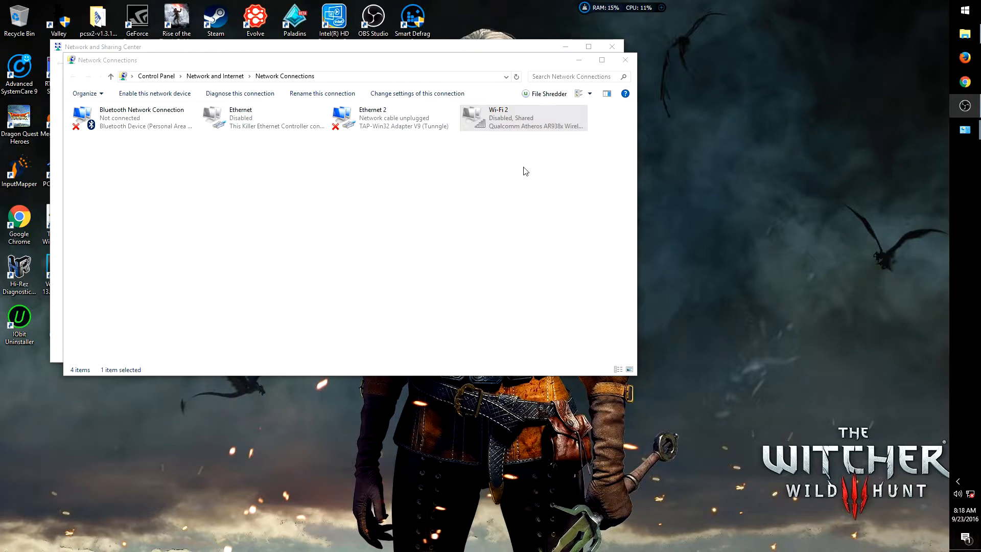
mouse_move(544, 180)
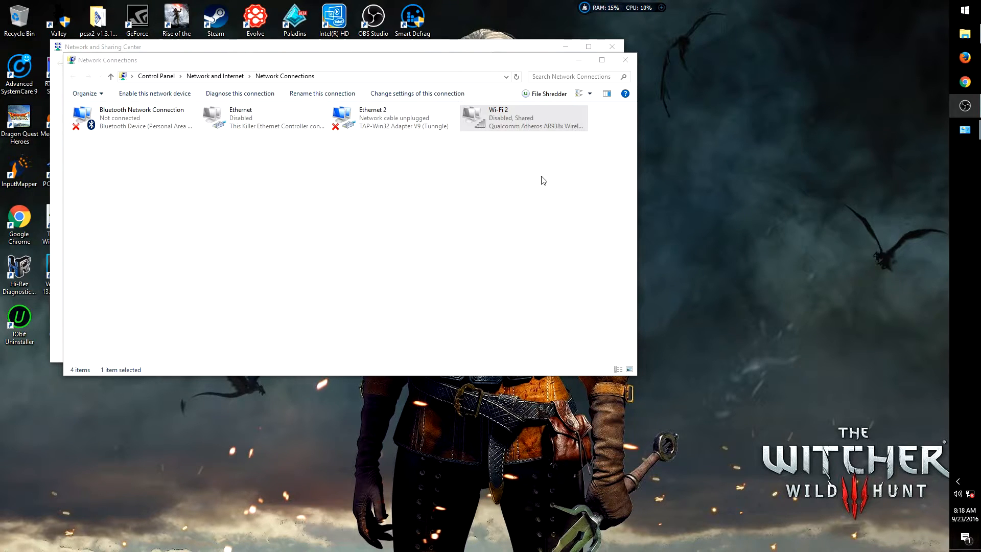
mouse_move(546, 173)
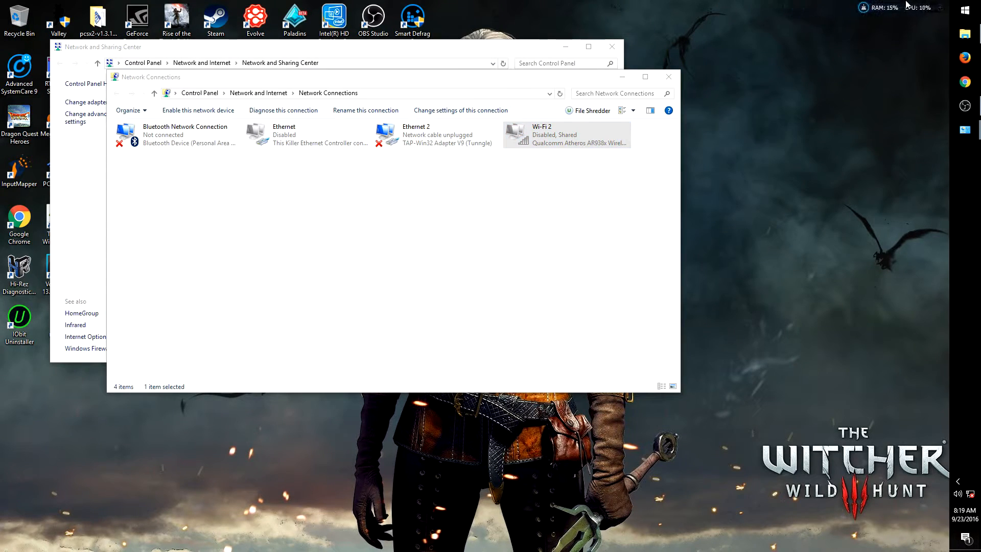
mouse_move(799, 219)
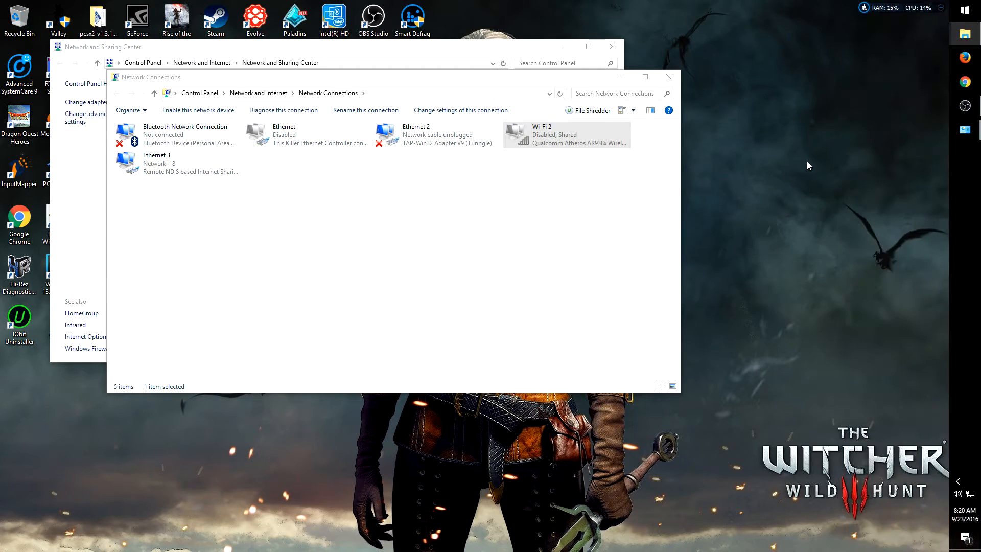
Close Network Connections and reopen it from Change adapter settings in Network and Sharing Center.
drag(150, 77, 262, 129)
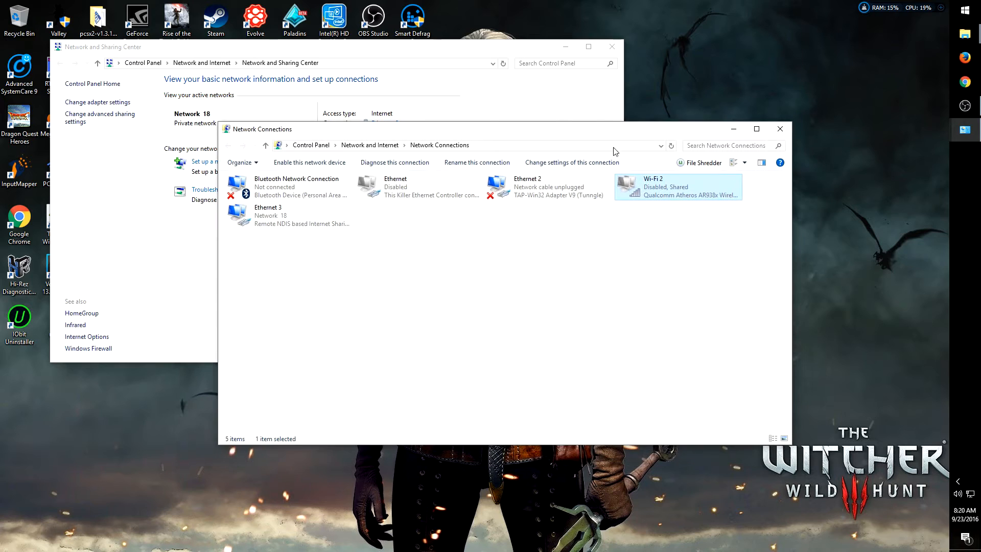
click(780, 129)
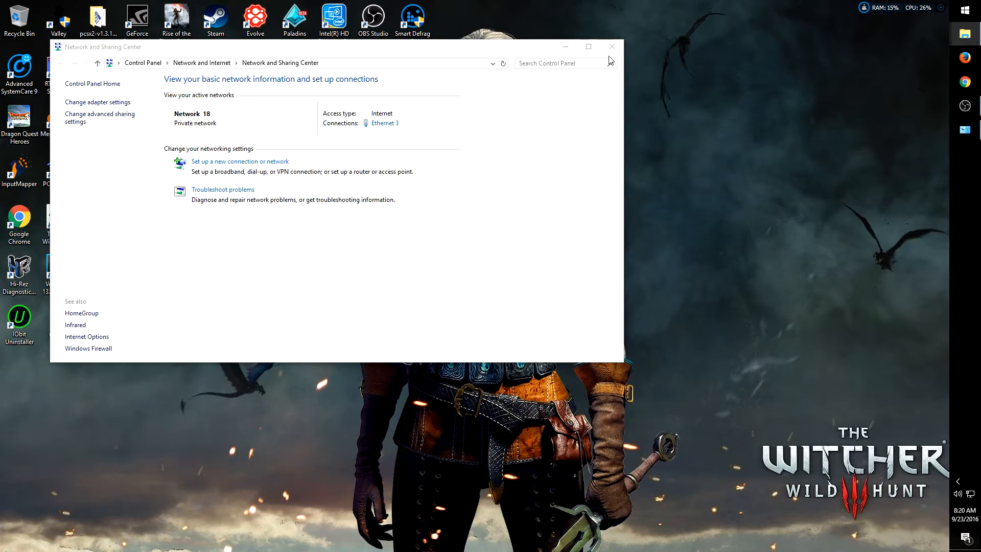
click(613, 46)
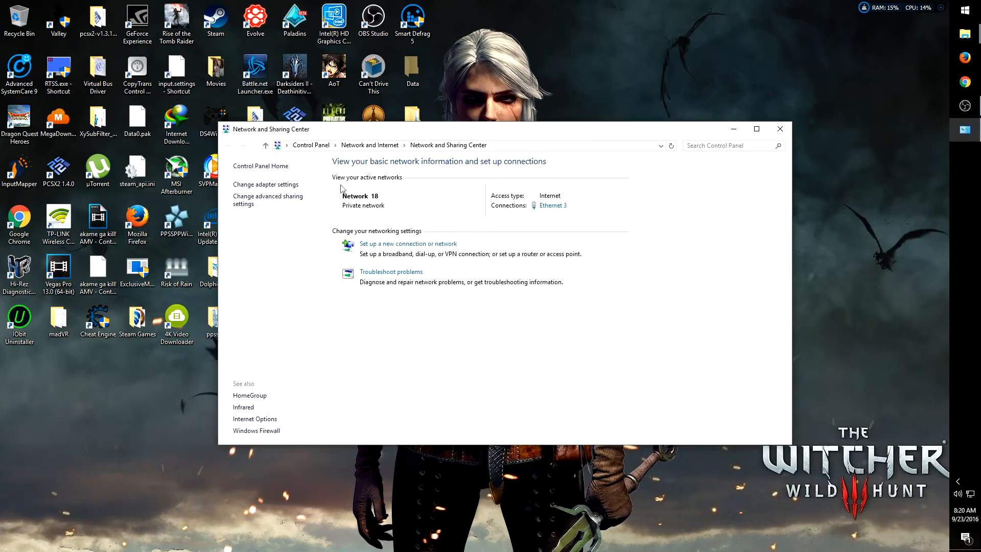
click(265, 184)
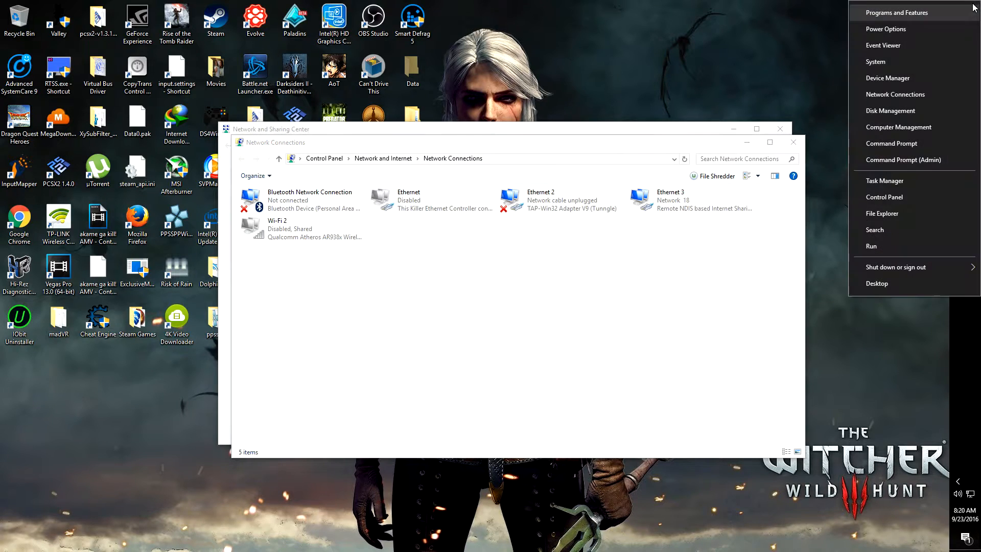
mouse_move(899, 63)
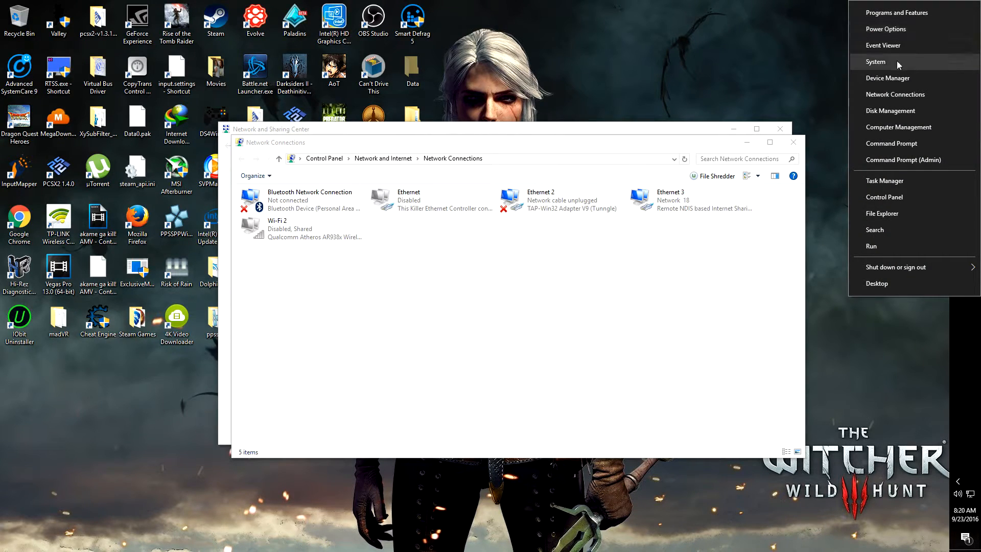
Launch Device Manager from the Start button's context menu.
click(888, 78)
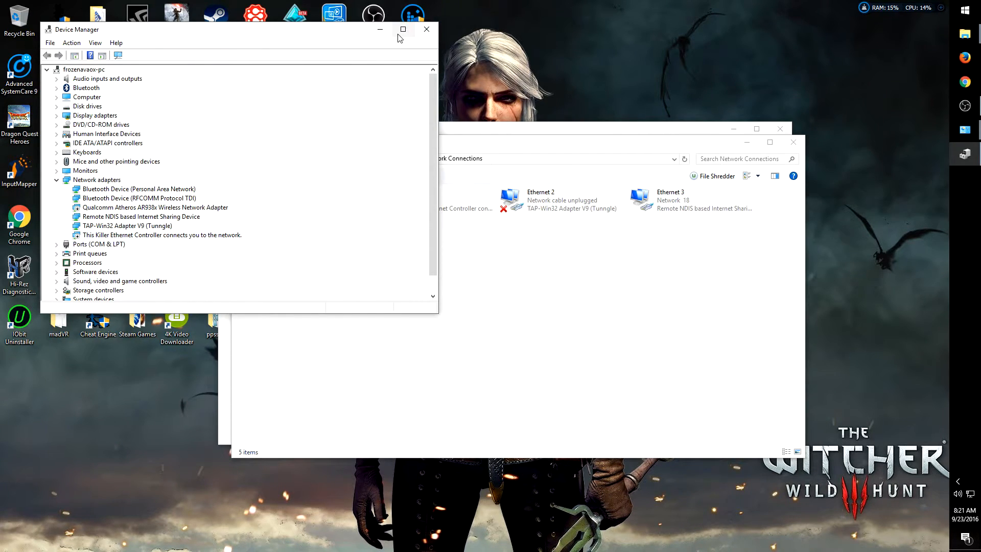
Maximize Device Manager and open the context menu for Remote NDIS based Internet Sharing Device.
click(403, 29)
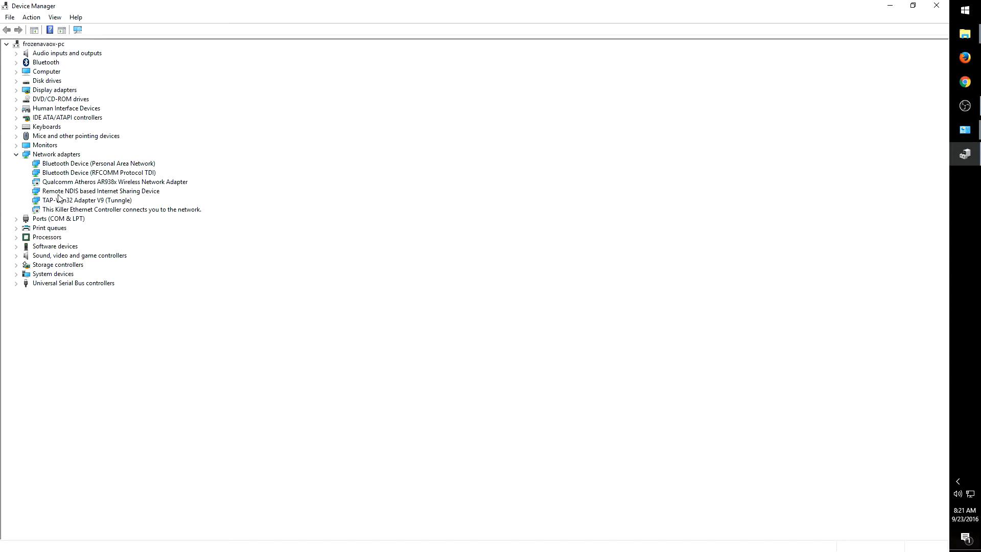
click(100, 191)
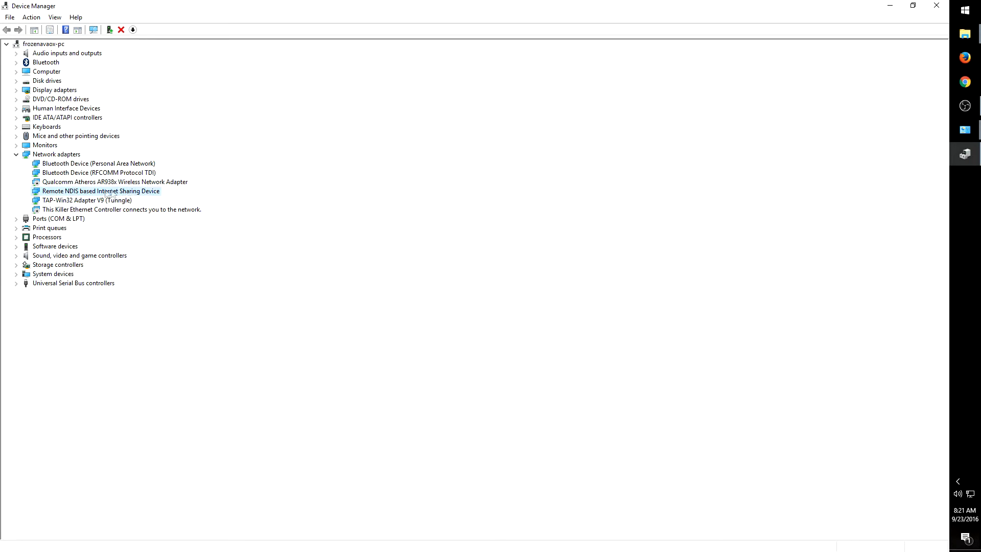
mouse_move(87, 193)
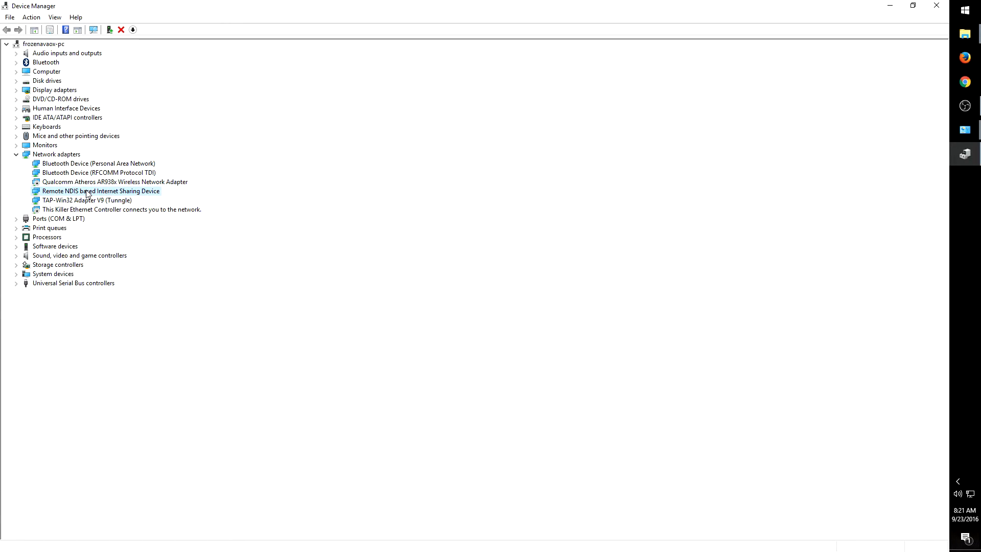
mouse_move(105, 199)
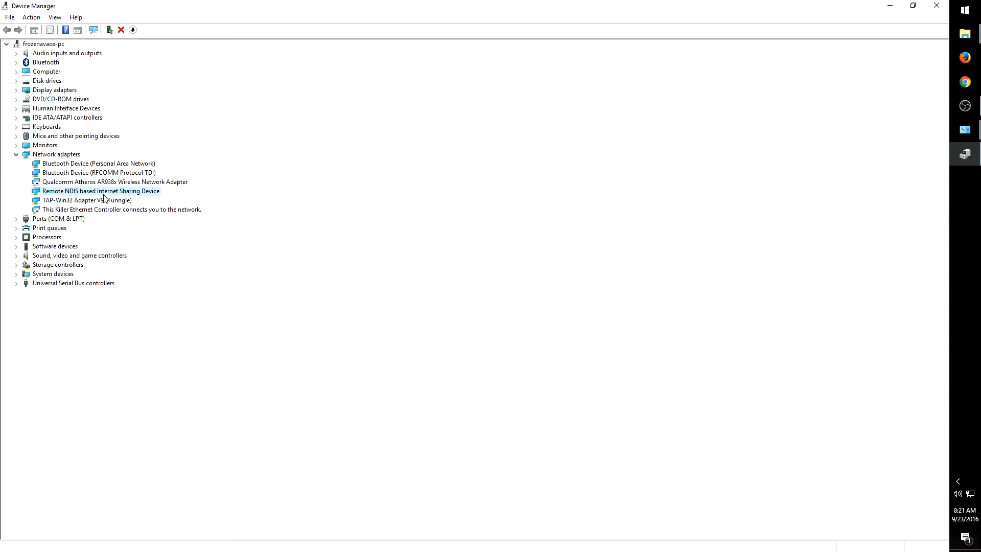
right_click(101, 191)
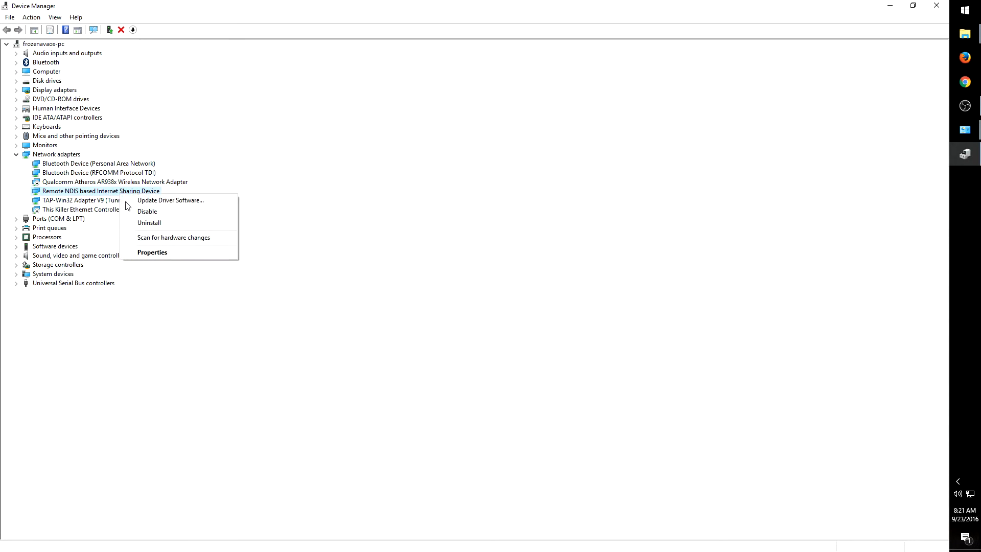
mouse_move(155, 255)
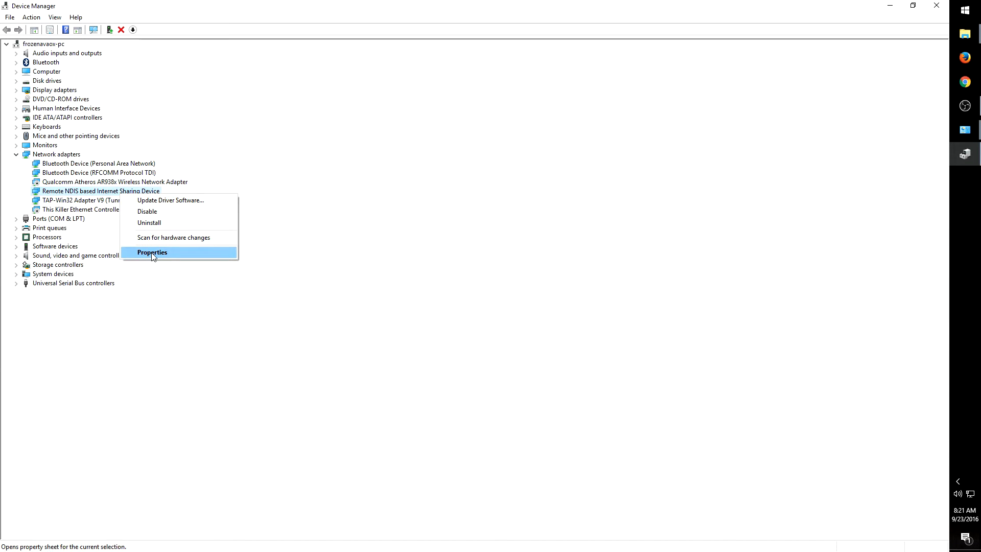
Start Update Driver from the sharing device's Properties Driver tab.
click(152, 252)
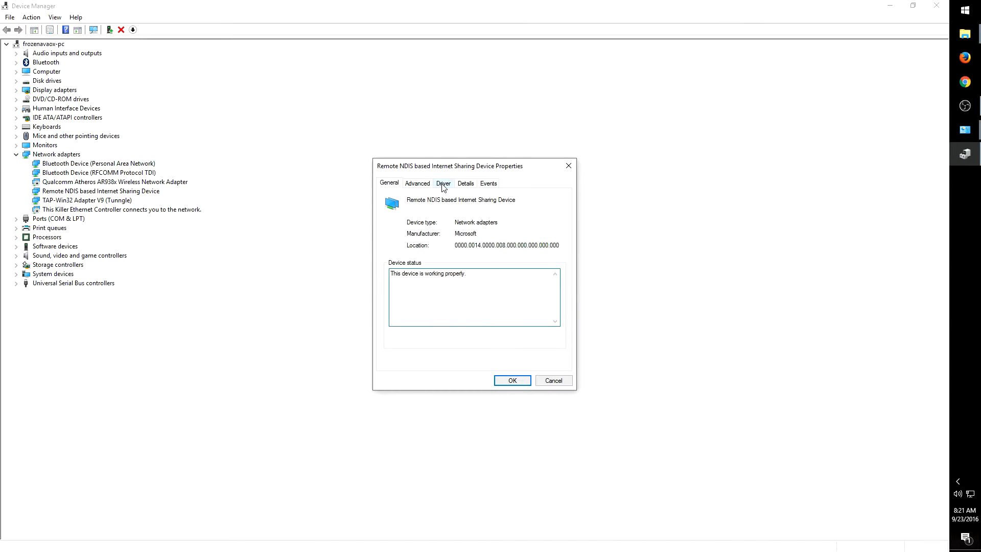
click(444, 183)
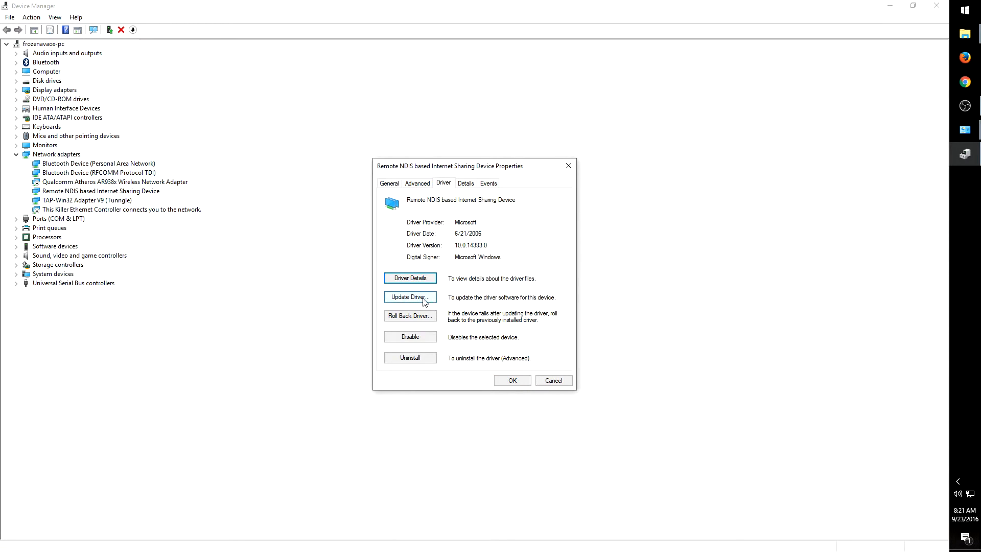
click(410, 297)
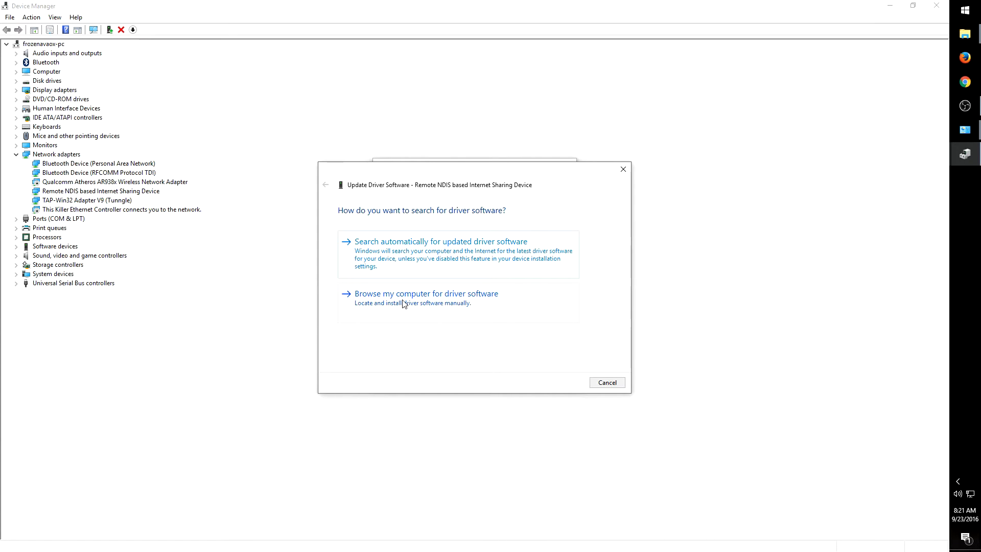
Browse for drivers on this computer, showing all drivers from manufacturer Microsoft.
click(427, 294)
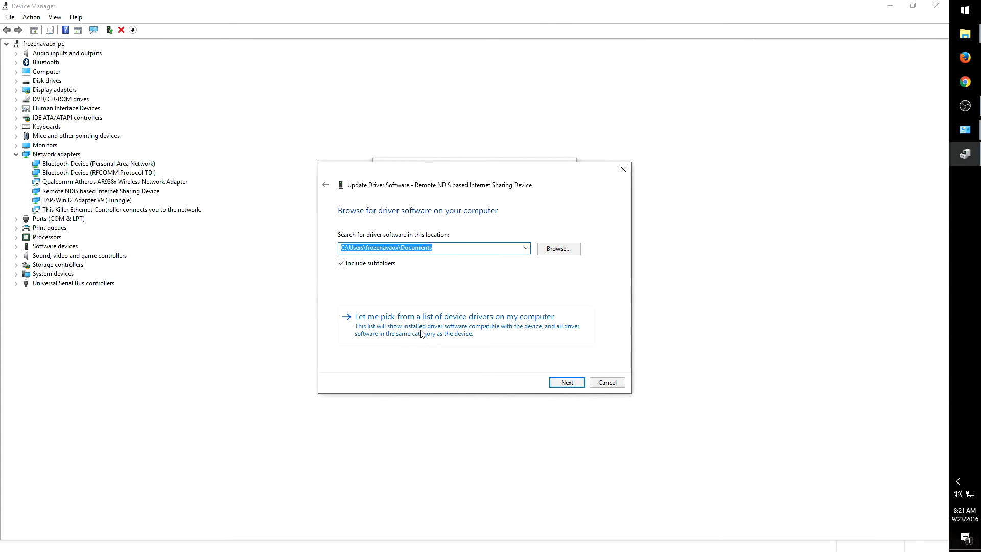
click(454, 316)
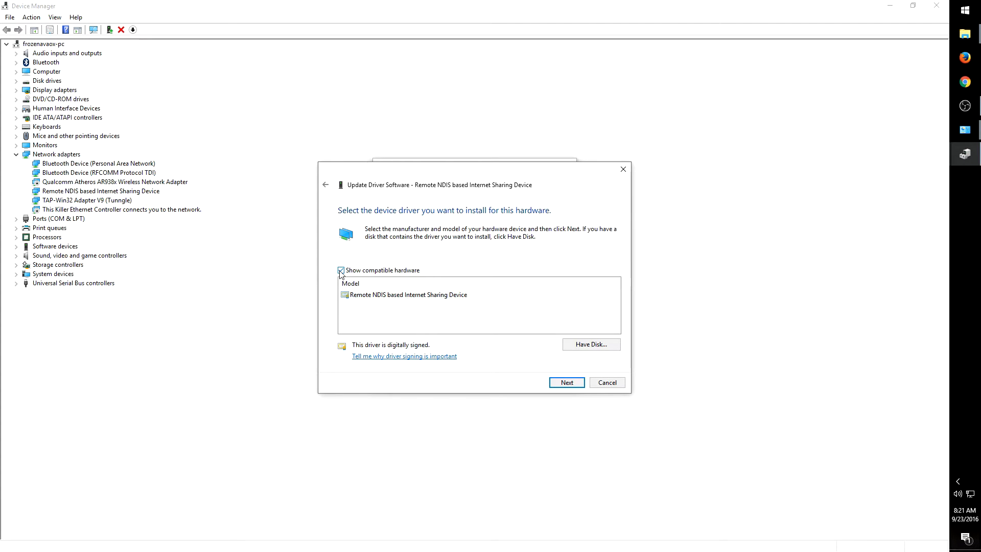
click(341, 269)
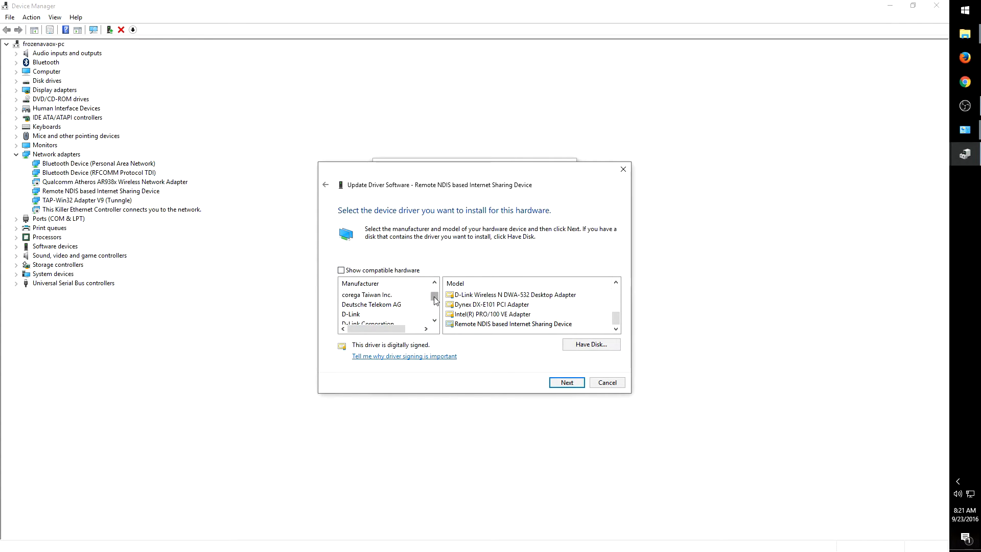
scroll(down, 3)
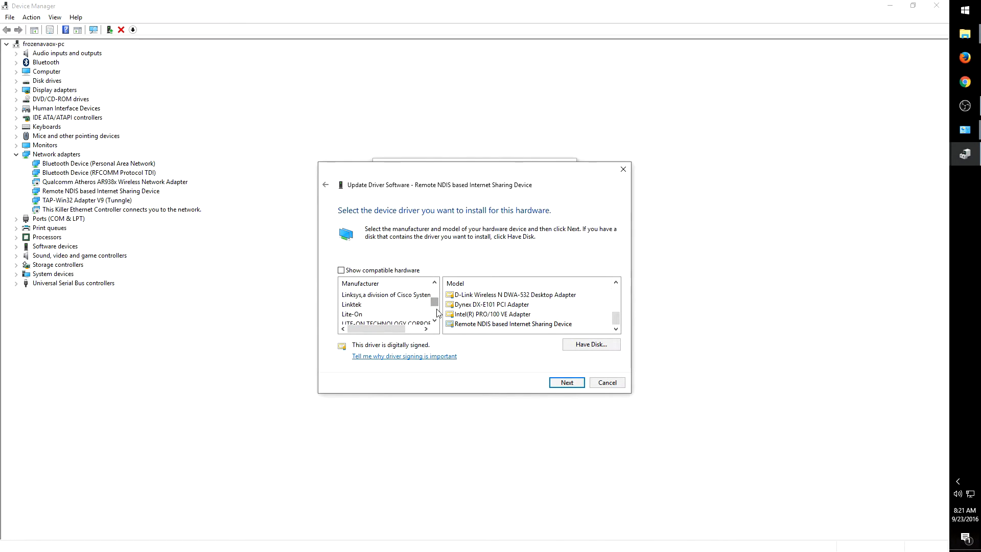
scroll(down, 3)
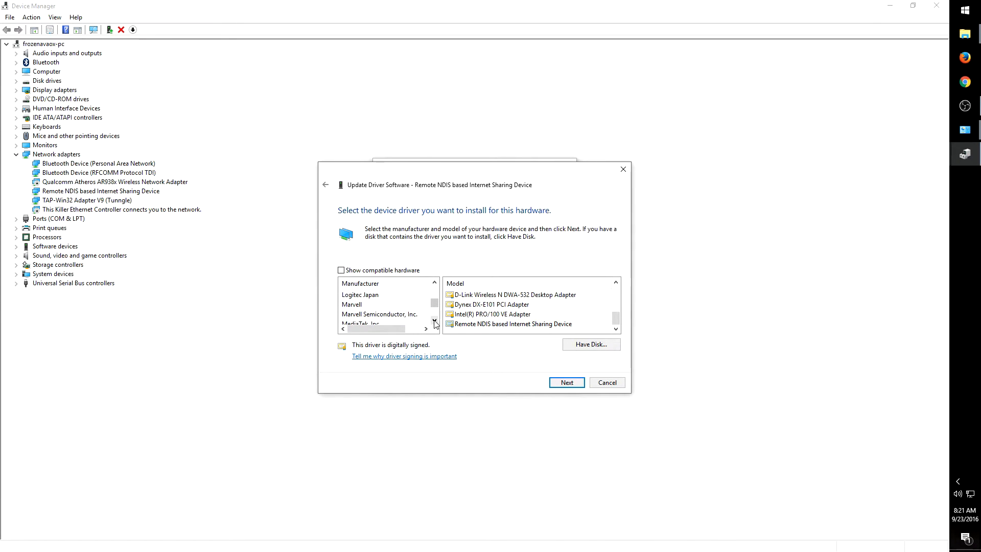
scroll(down, 3)
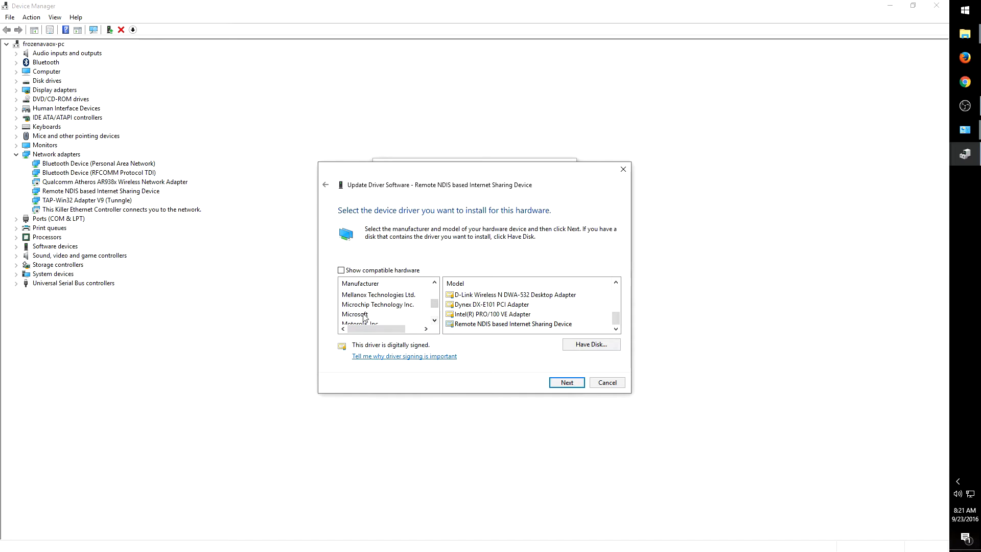
click(355, 314)
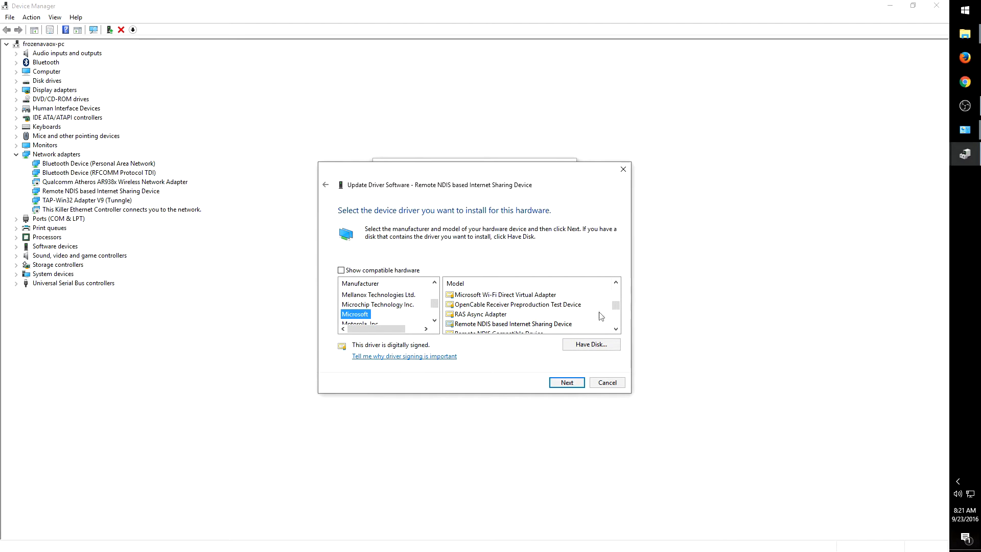
Install the Remote NDIS Compatible Device driver despite the warning, then close both dialogs.
click(616, 331)
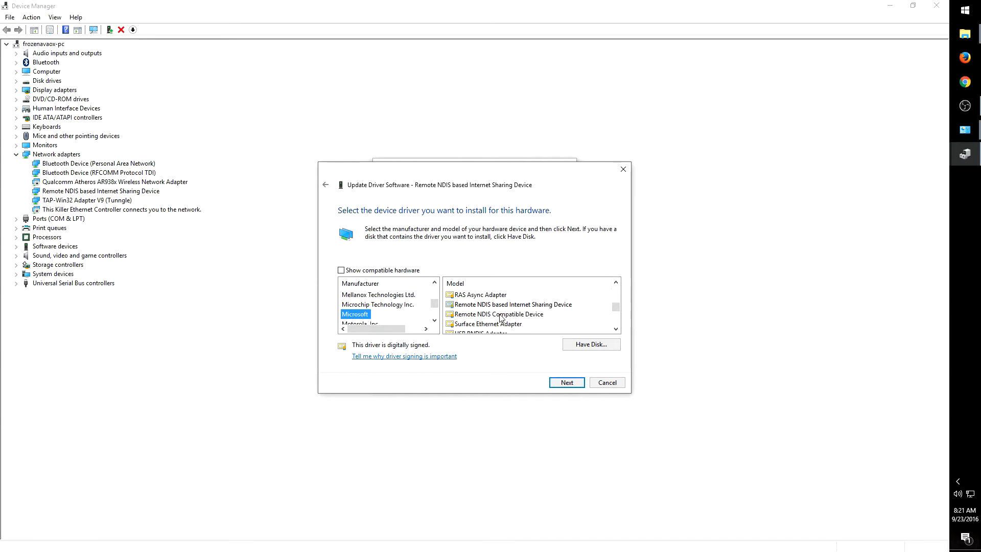
click(499, 314)
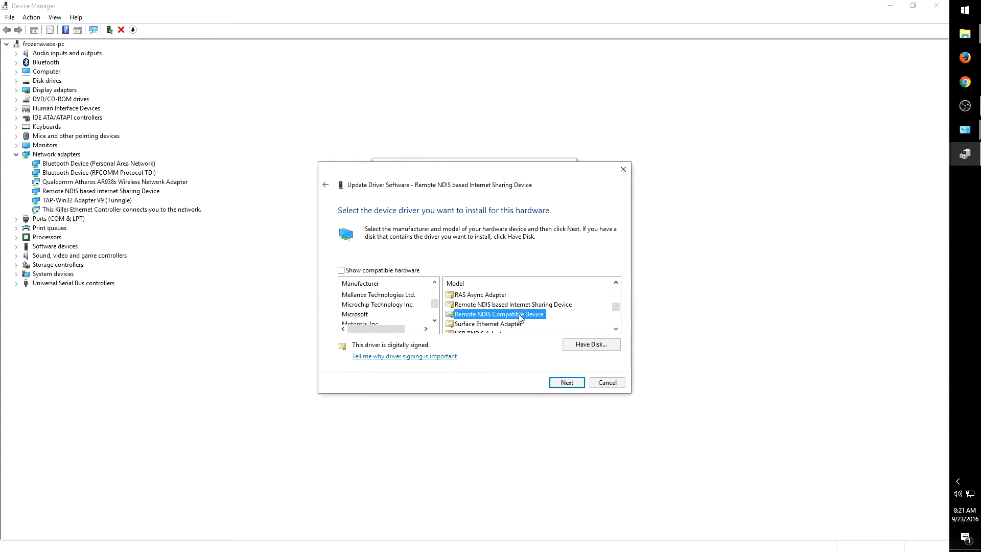
mouse_move(502, 320)
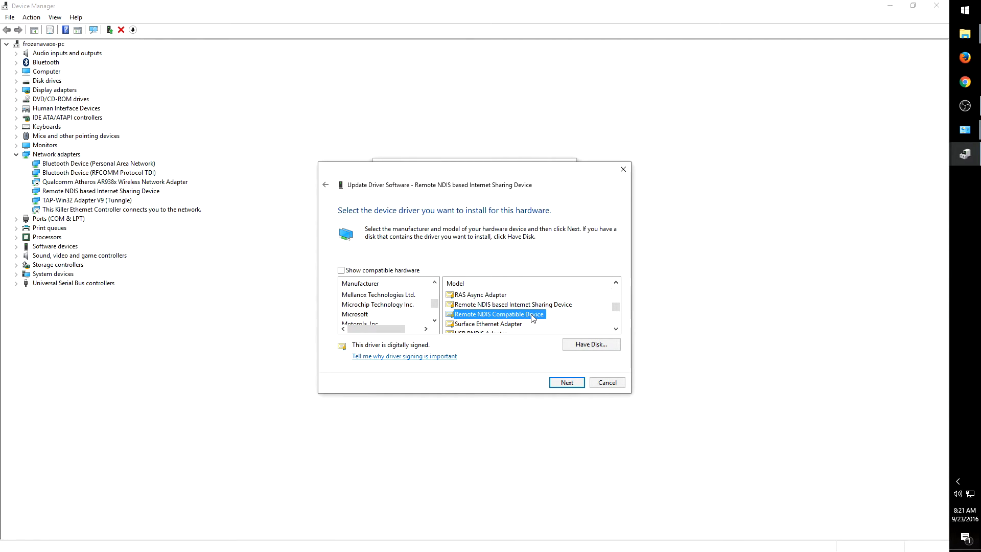
click(514, 304)
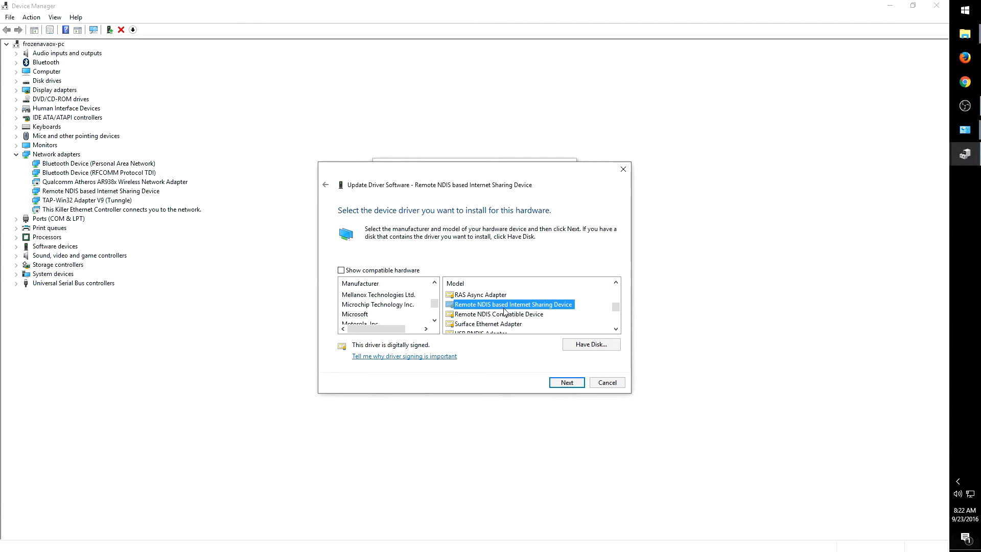
click(506, 314)
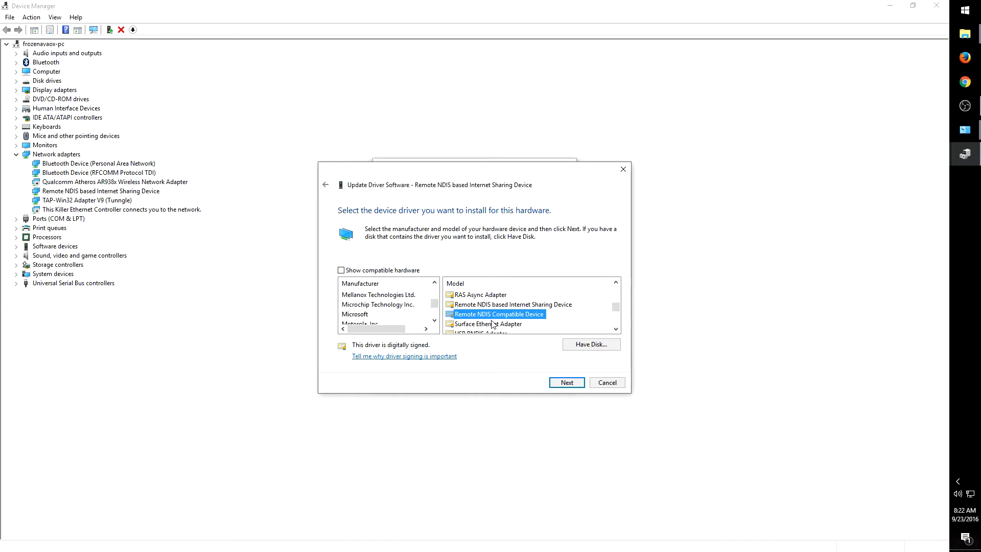
mouse_move(552, 406)
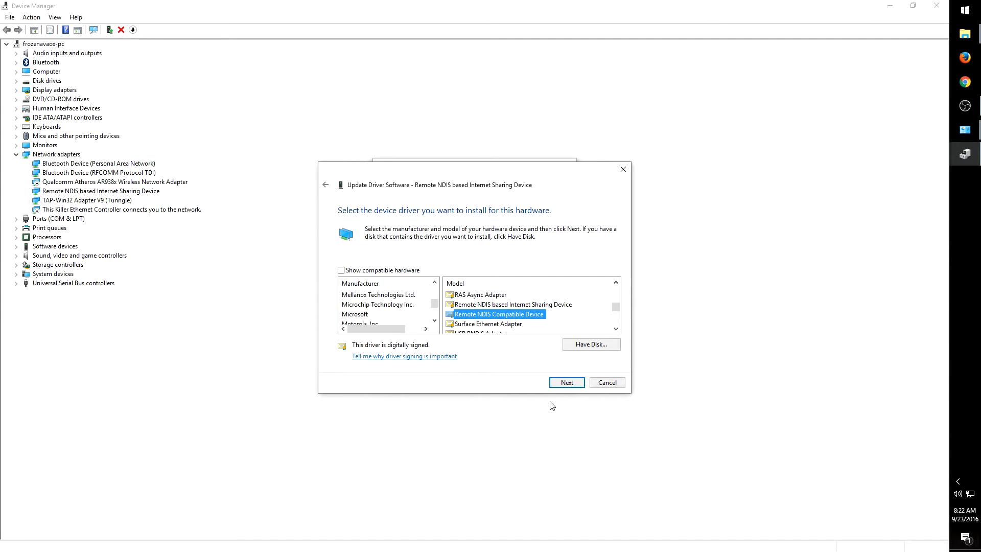
click(567, 382)
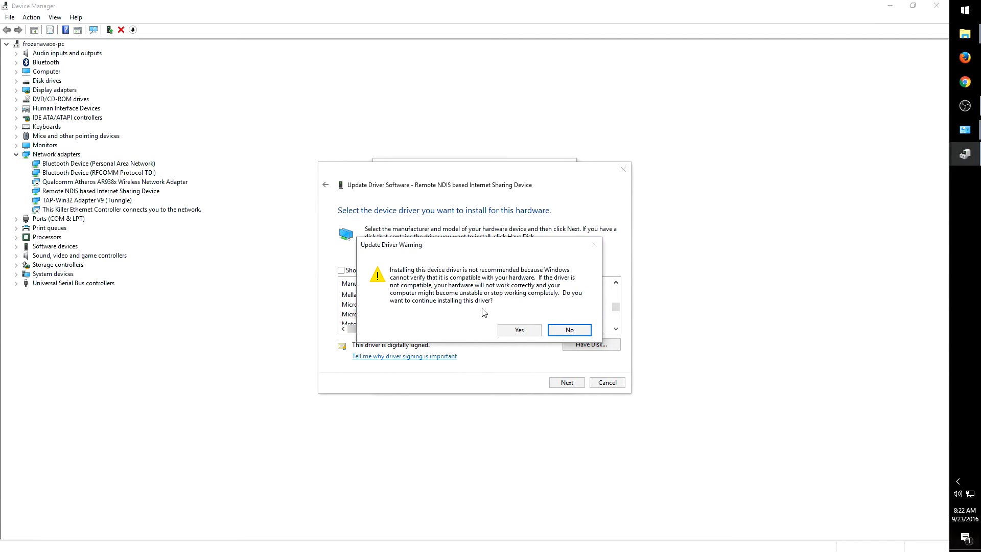
mouse_move(496, 307)
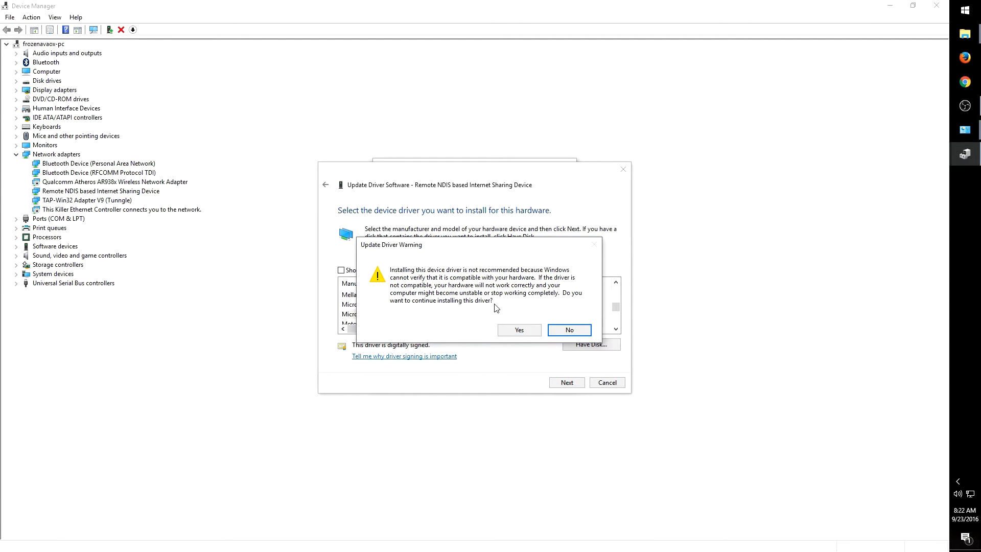
click(519, 330)
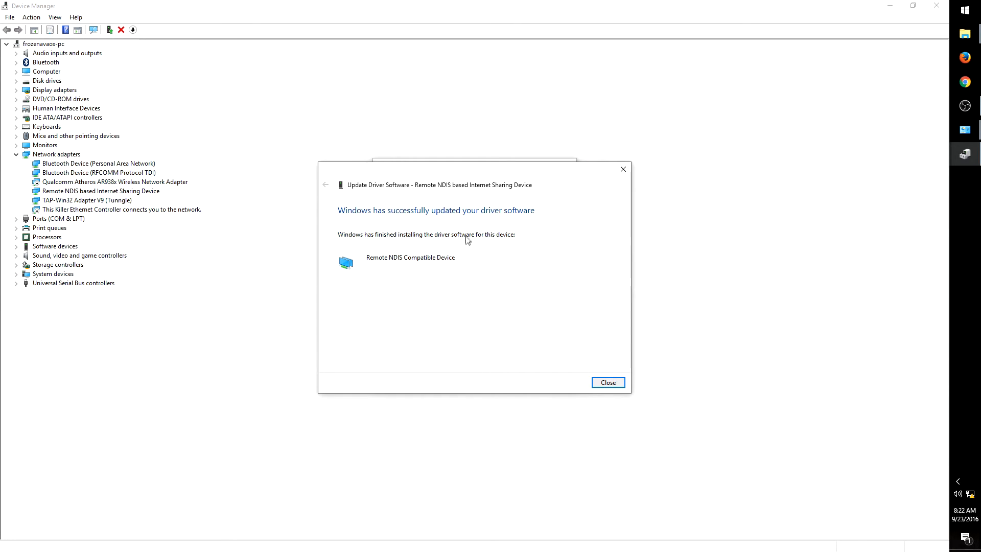
click(608, 382)
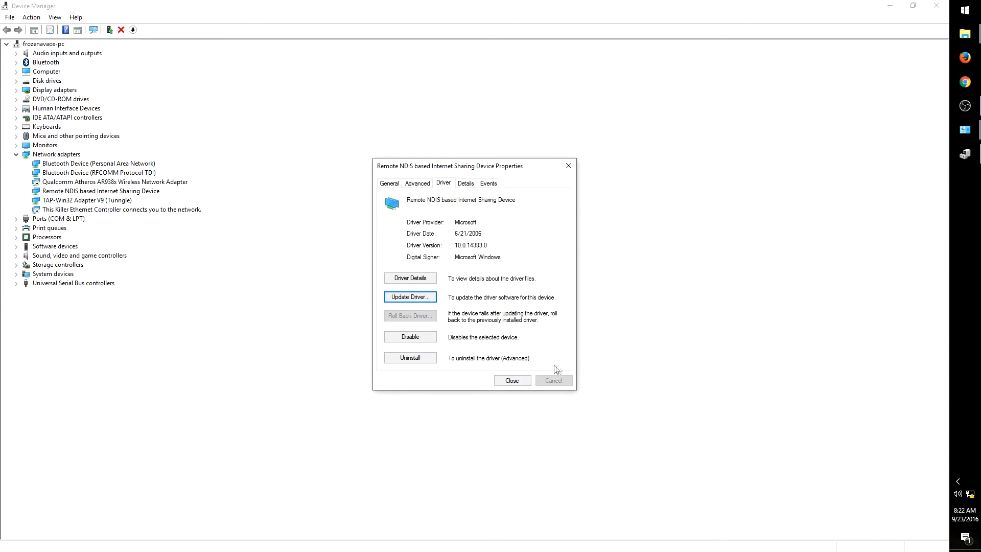
click(513, 381)
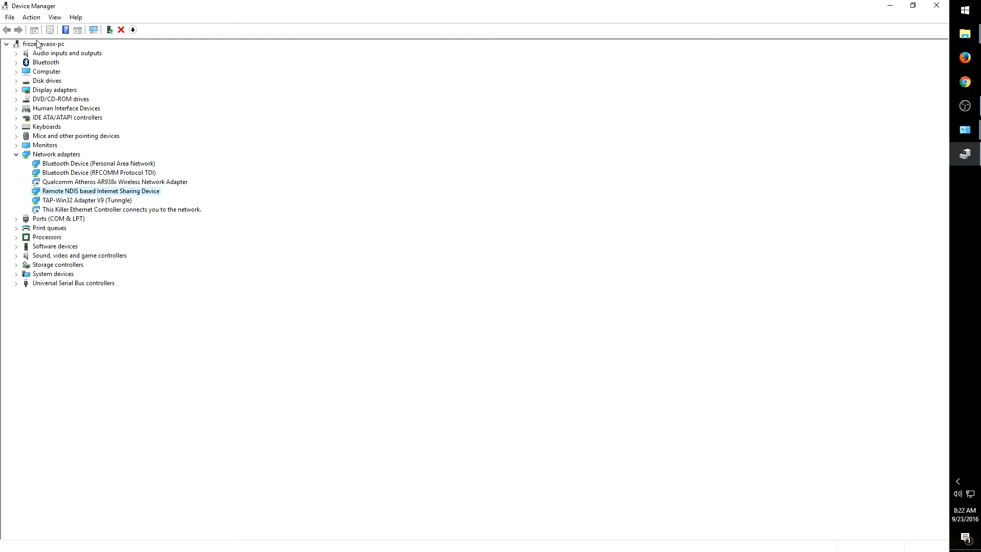
Run Scan for hardware changes from the computer name's context menu.
right_click(32, 42)
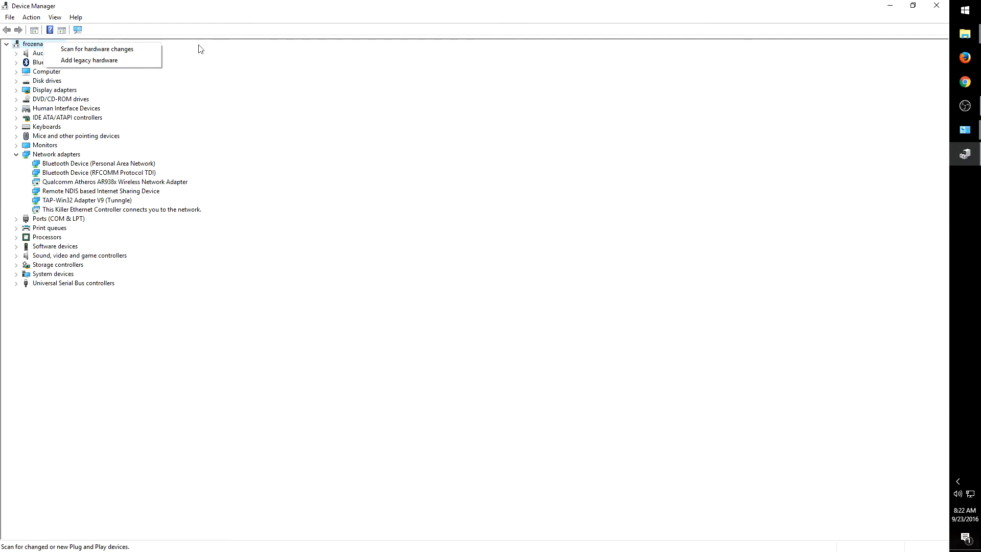
click(202, 251)
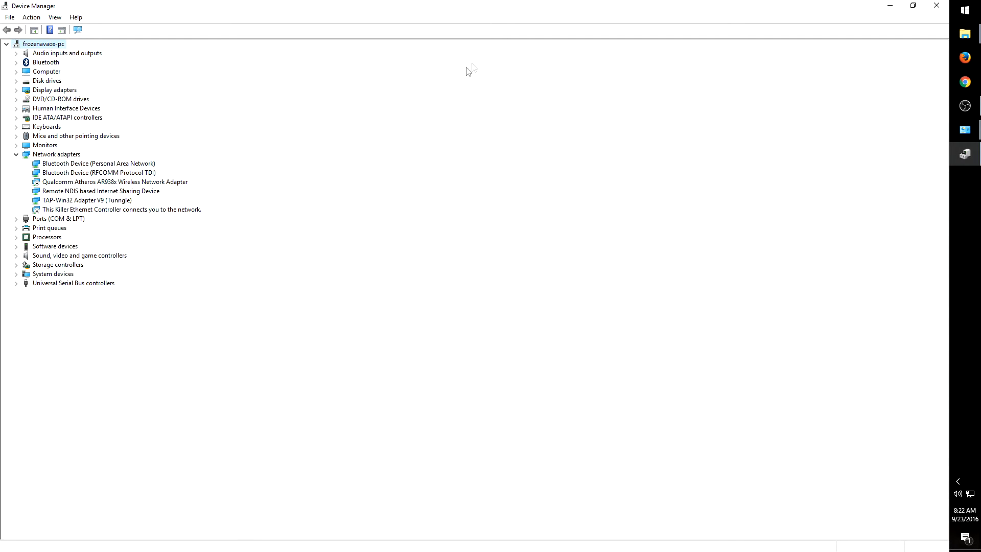
mouse_move(426, 108)
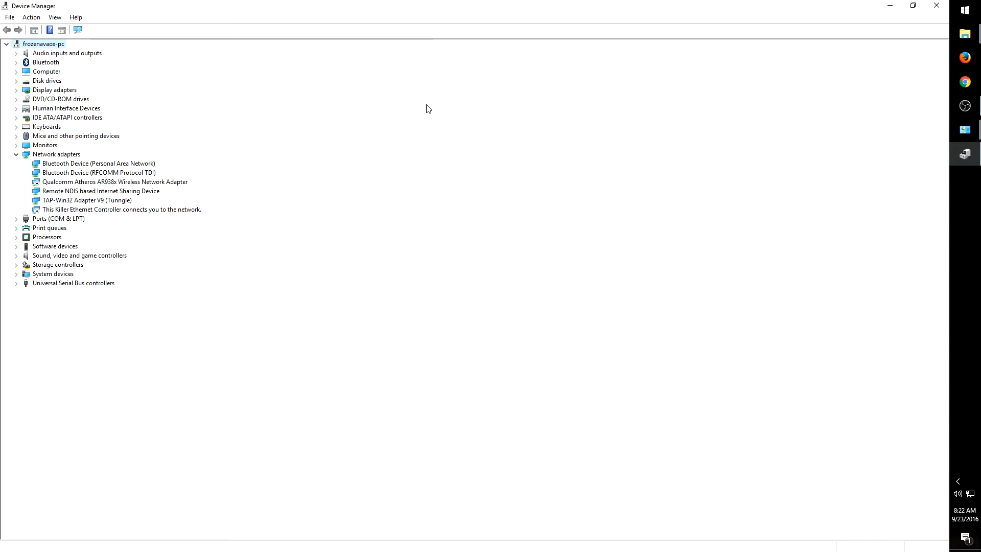
mouse_move(114, 214)
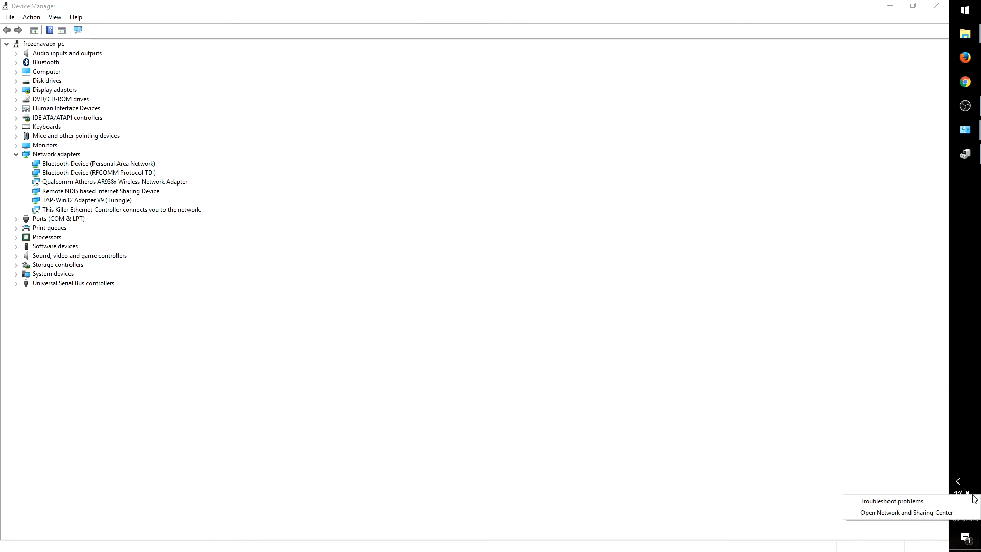
Check Ethernet 3 shows Network 18 internet access, then close Network Connections.
click(907, 512)
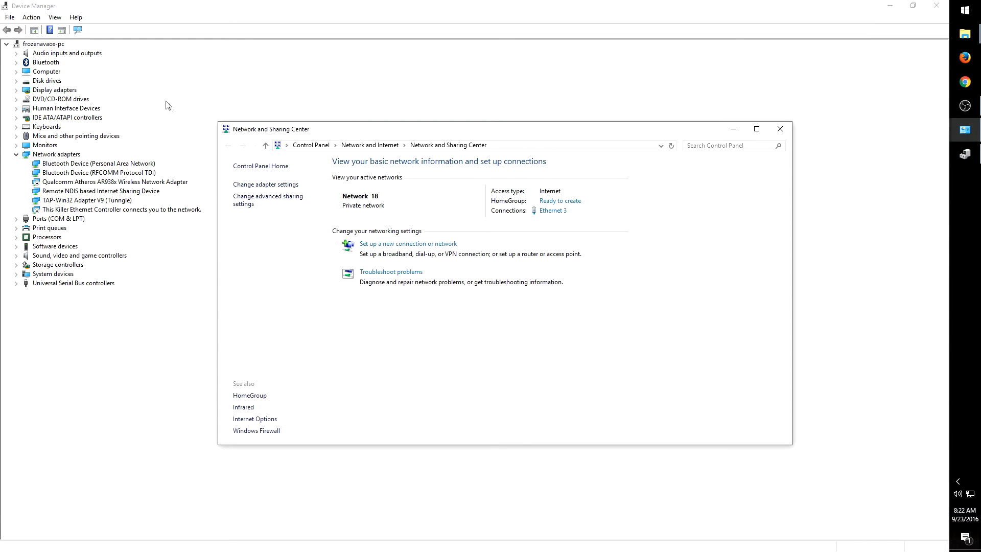
click(266, 185)
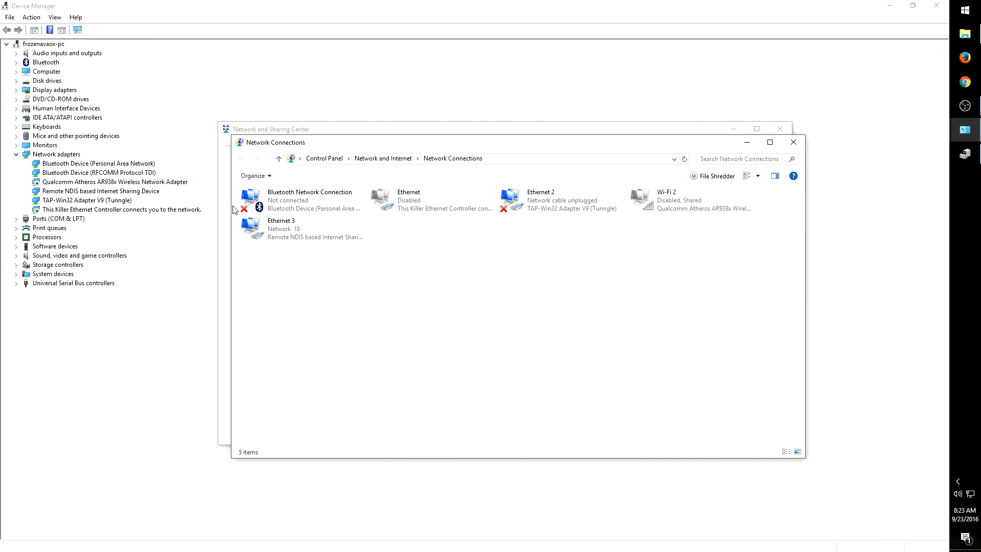
mouse_move(793, 143)
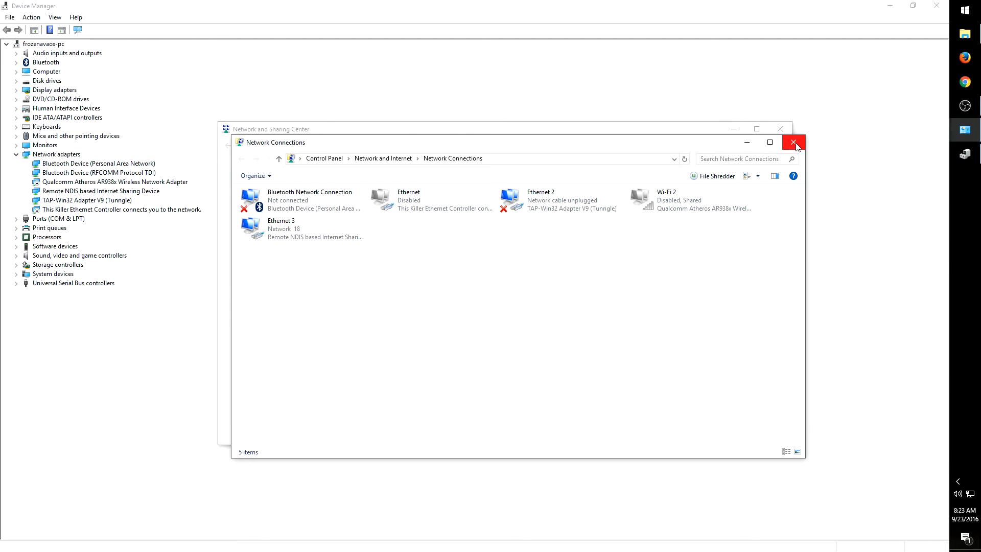
click(794, 142)
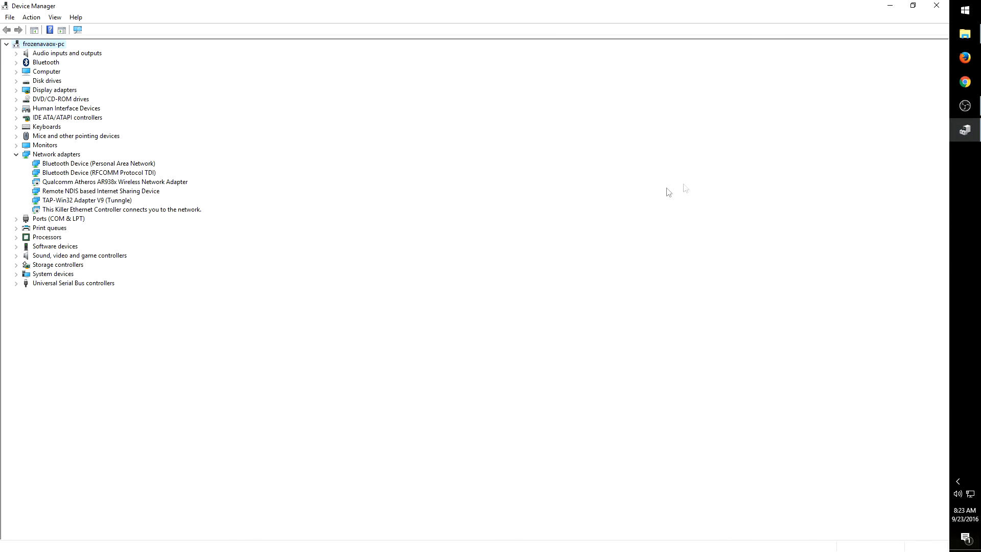
mouse_move(666, 234)
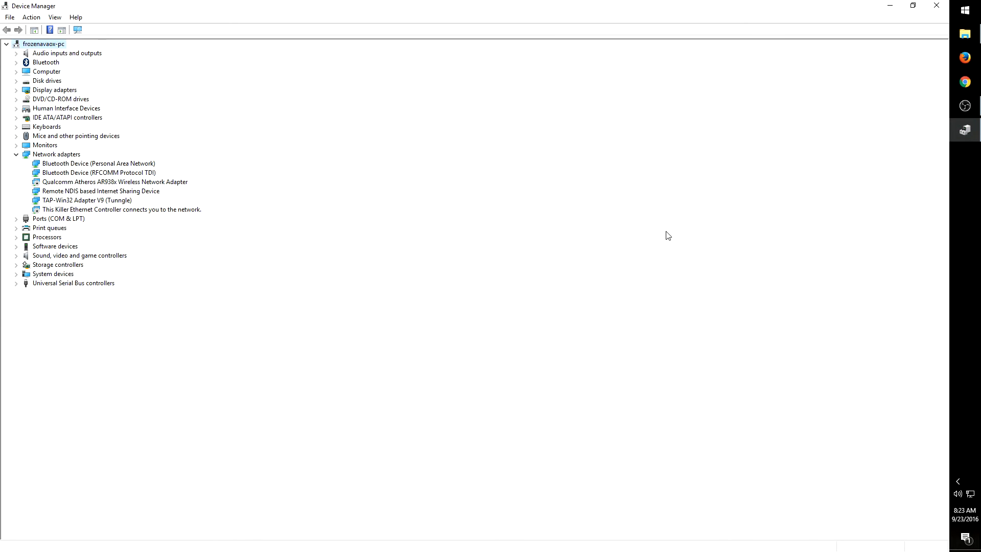
mouse_move(656, 236)
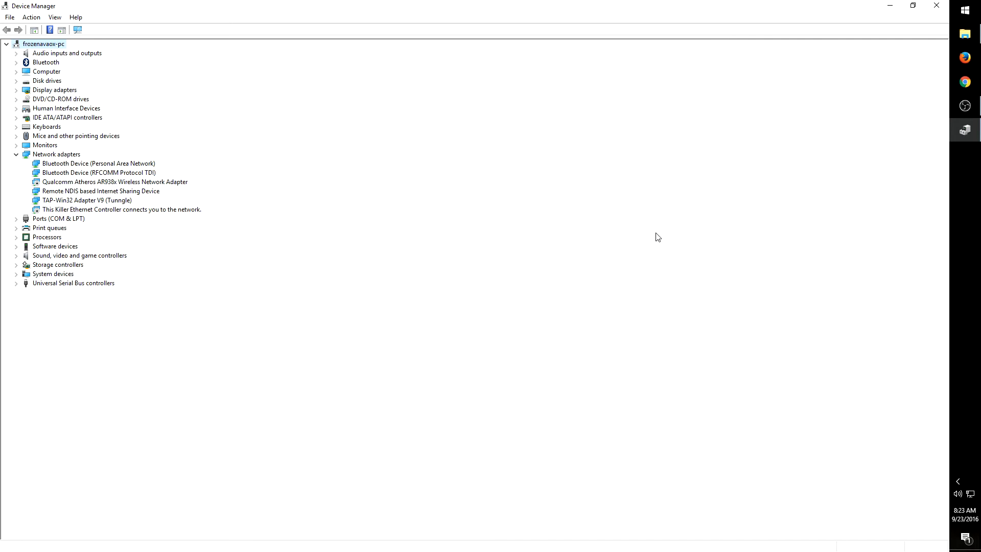
mouse_move(660, 230)
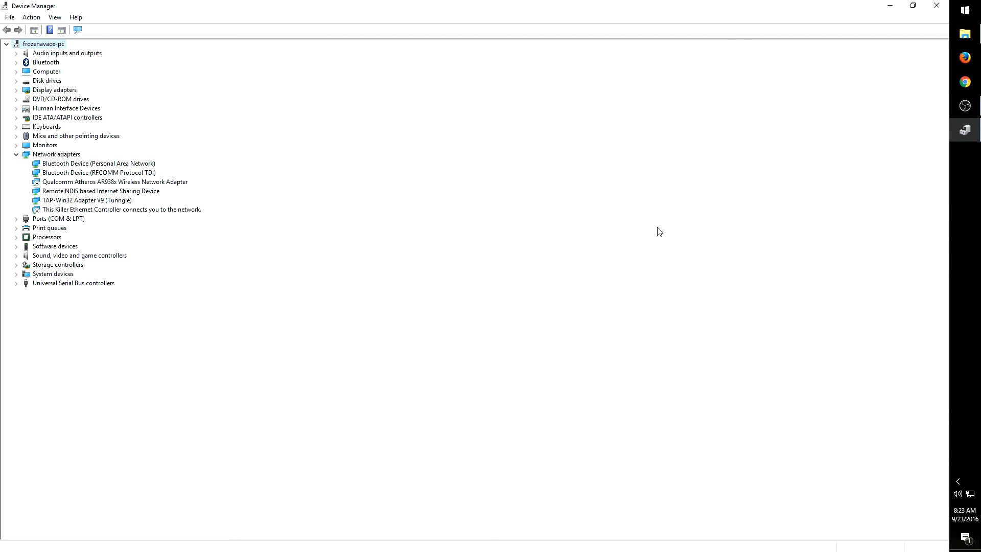
mouse_move(656, 228)
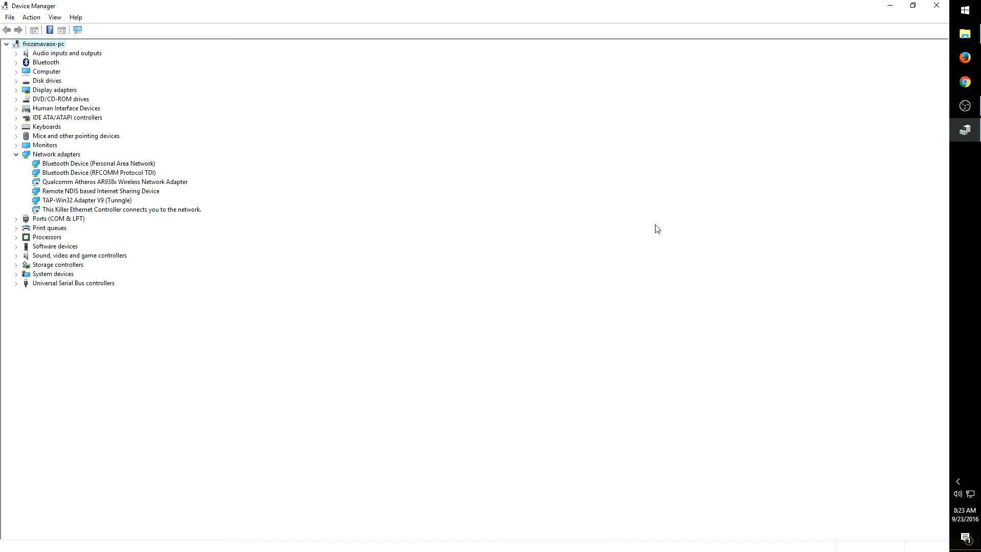
mouse_move(606, 168)
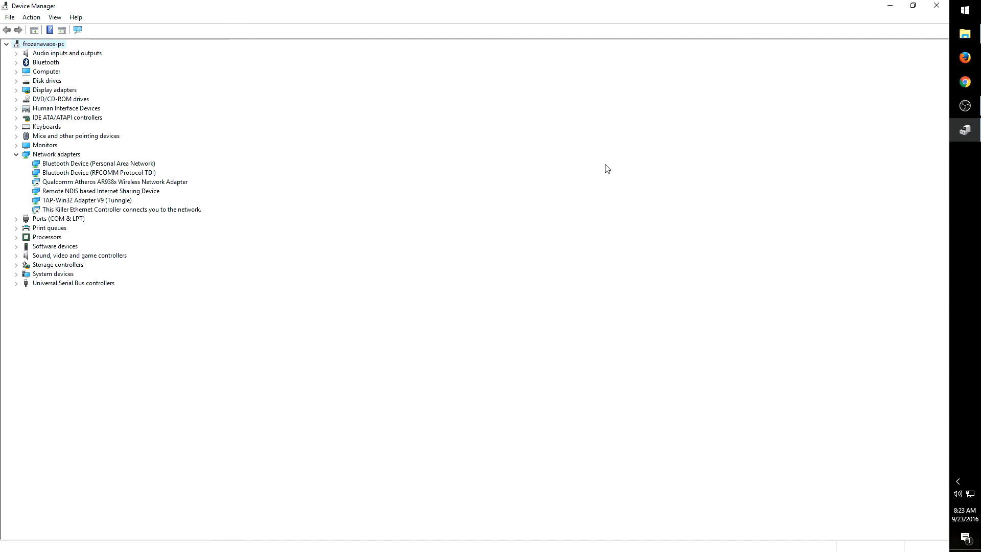
mouse_move(707, 159)
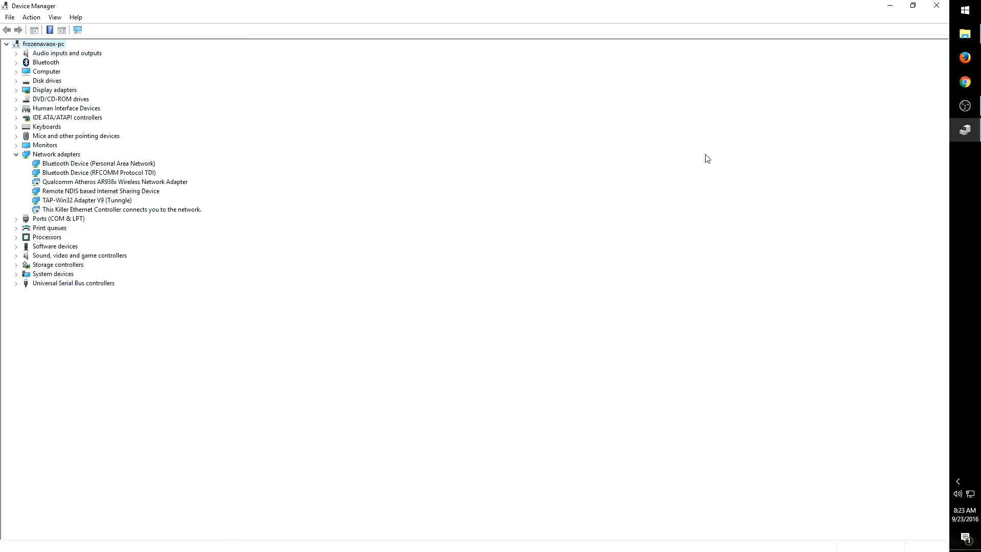
mouse_move(719, 227)
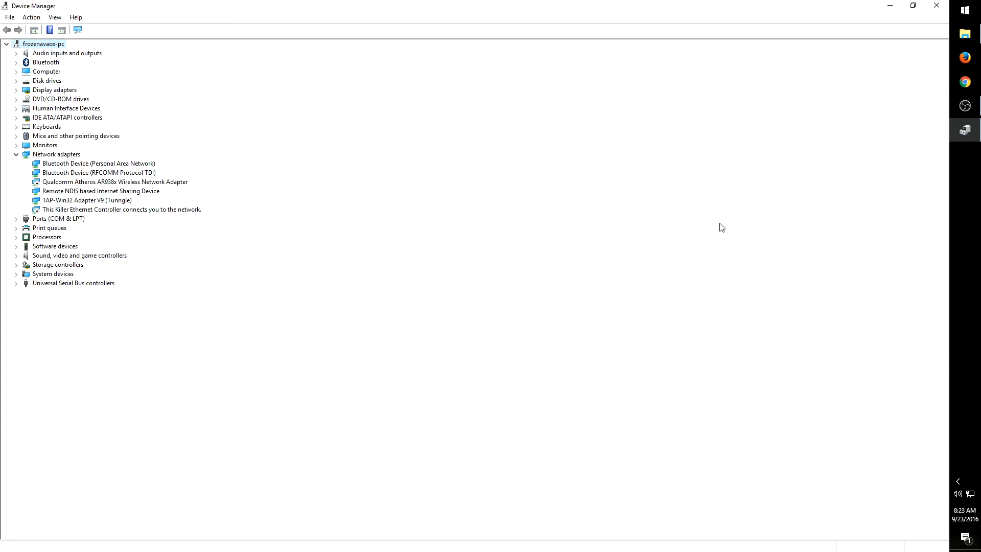
mouse_move(723, 223)
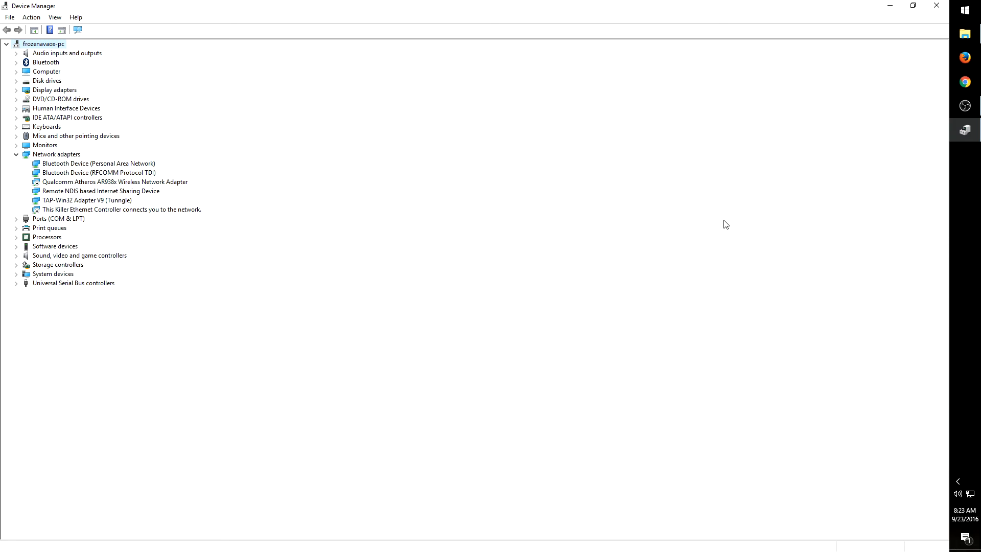
mouse_move(697, 229)
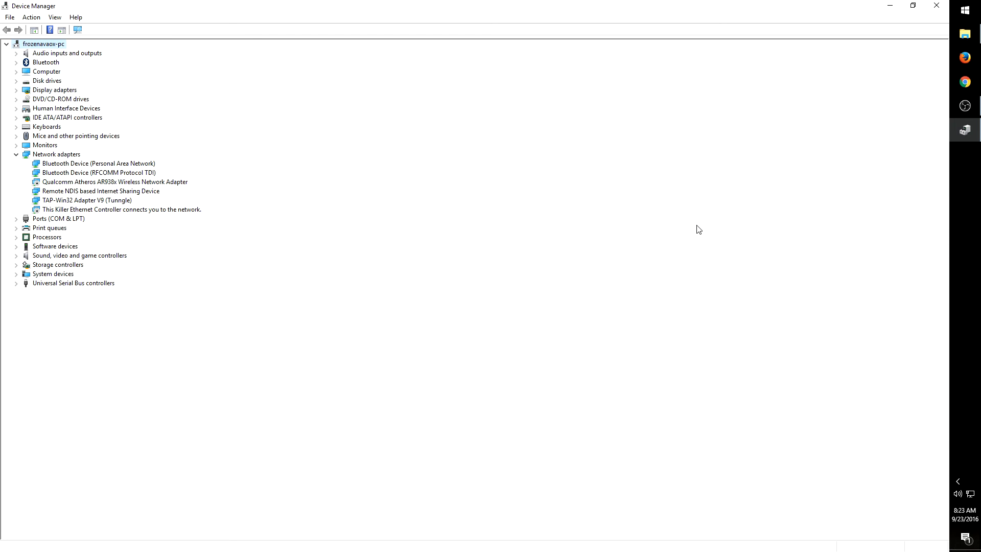
mouse_move(691, 230)
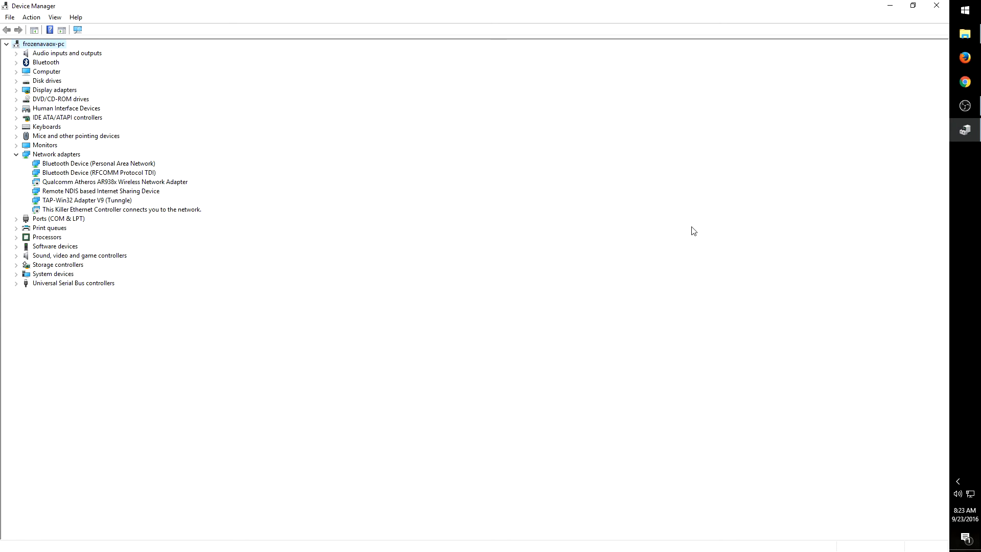
mouse_move(668, 201)
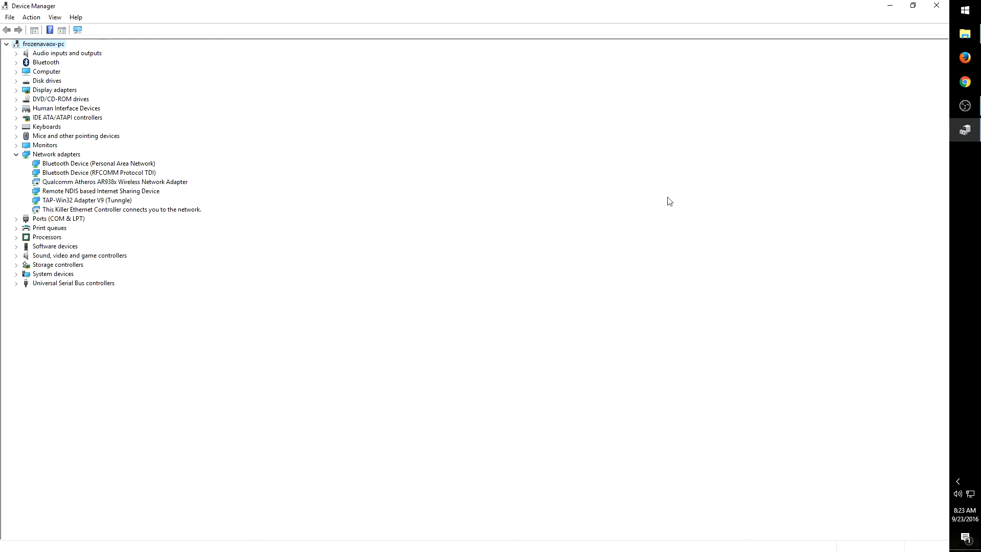
mouse_move(679, 199)
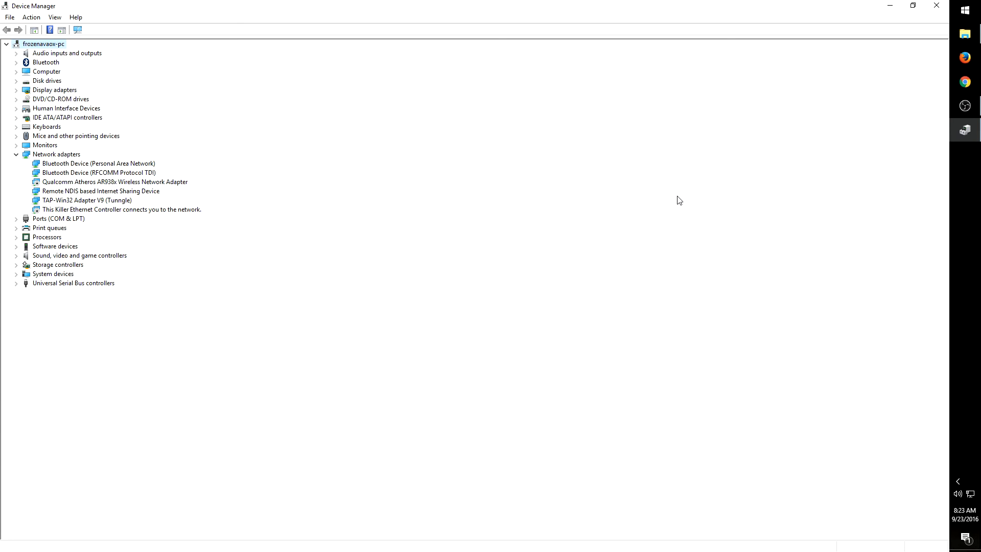
mouse_move(655, 187)
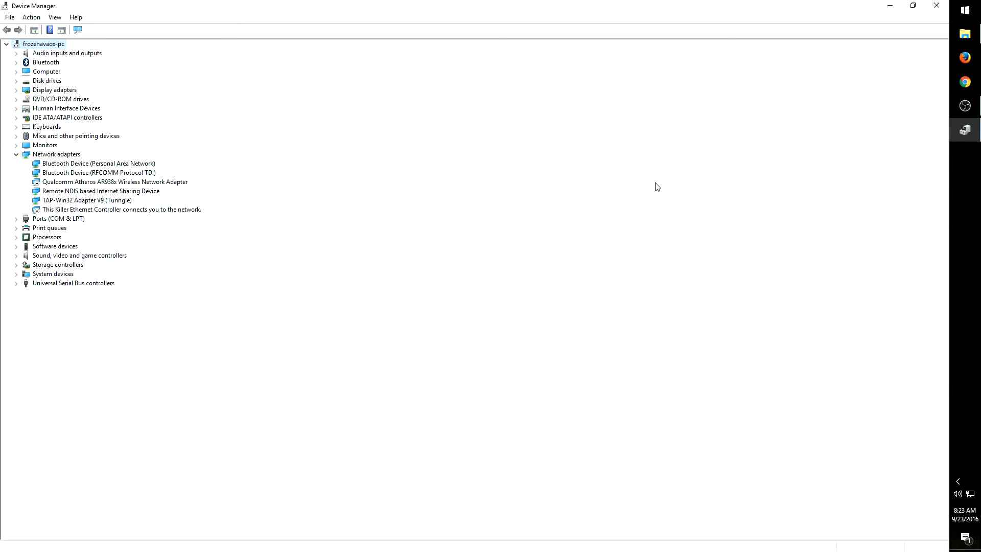
mouse_move(638, 186)
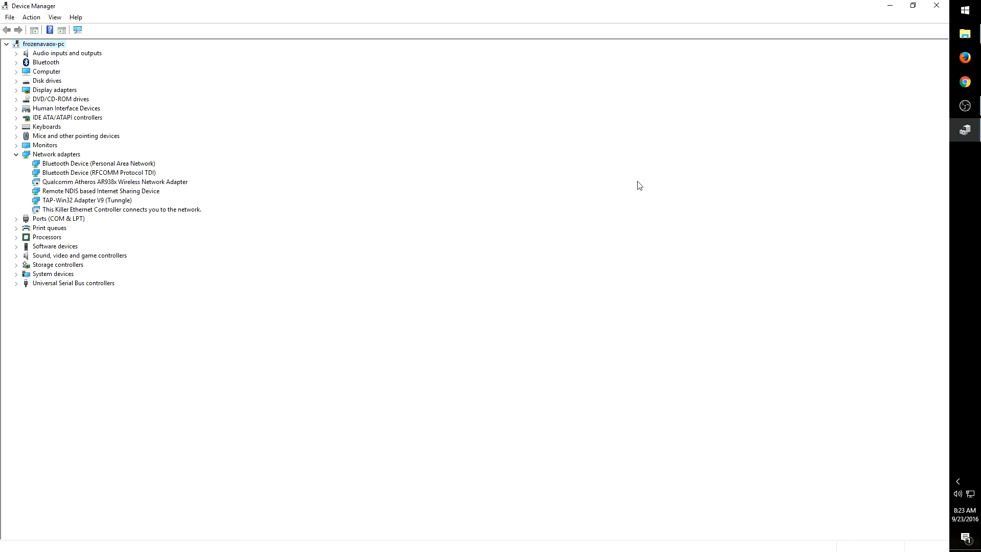
mouse_move(645, 195)
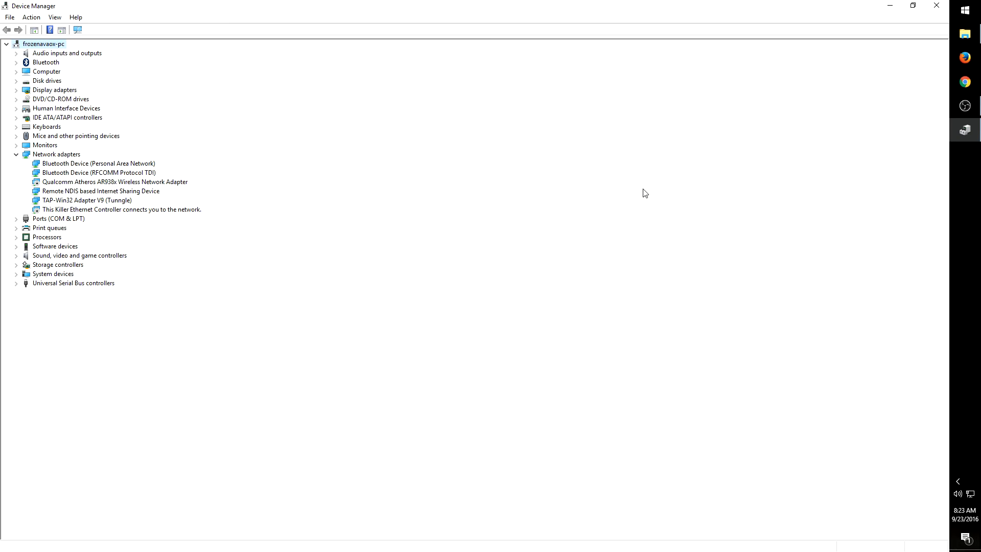
mouse_move(650, 186)
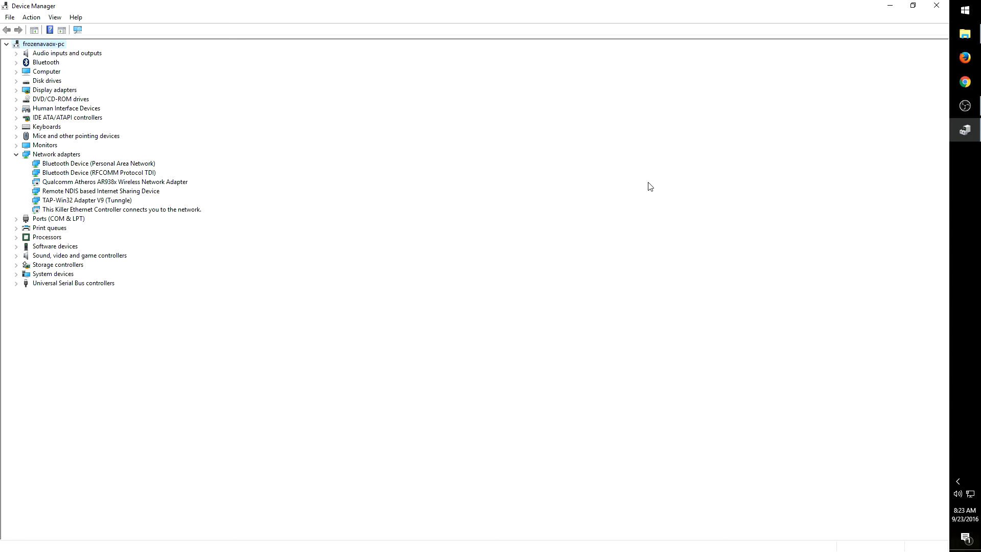
mouse_move(643, 183)
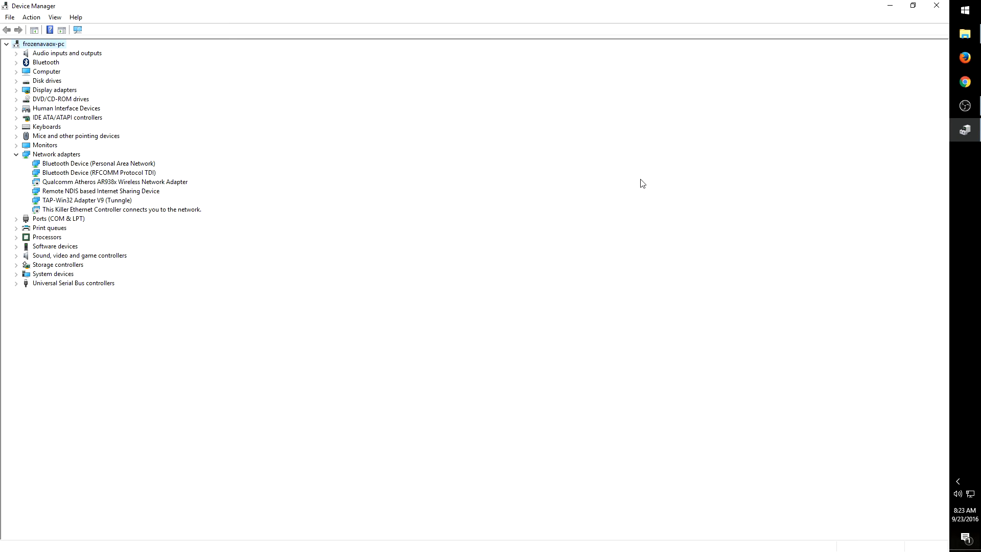
mouse_move(631, 191)
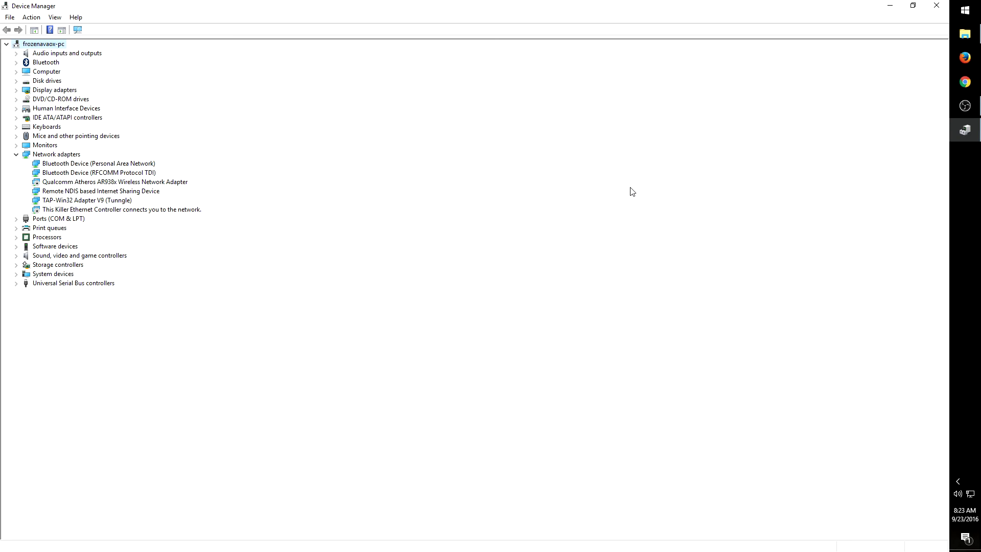